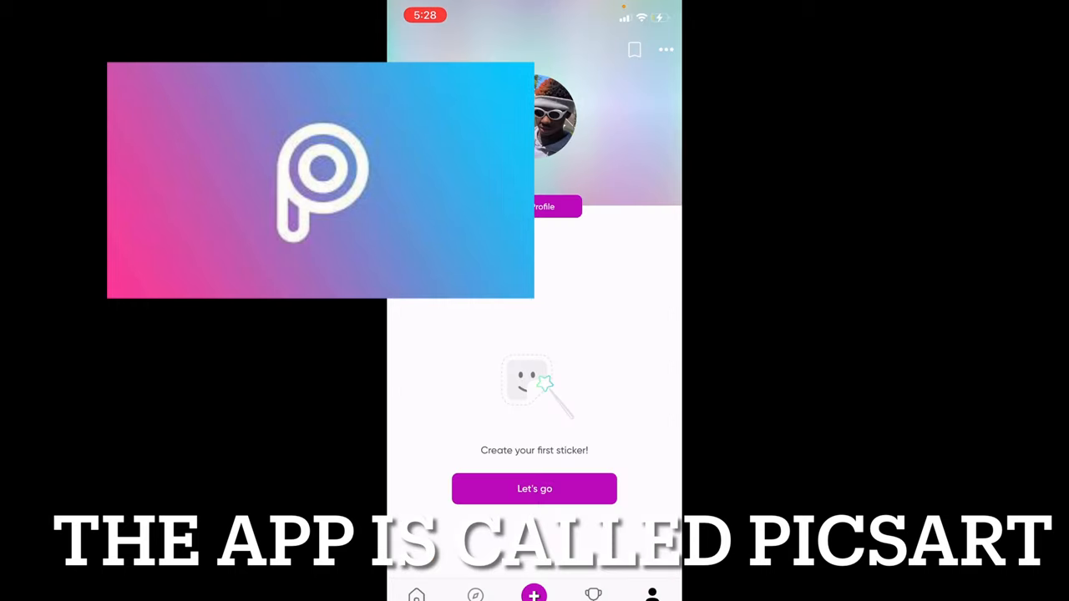
- Start a new project and pick the blank white colour background
{"action": "left_click", "coordinate": [533, 594]}
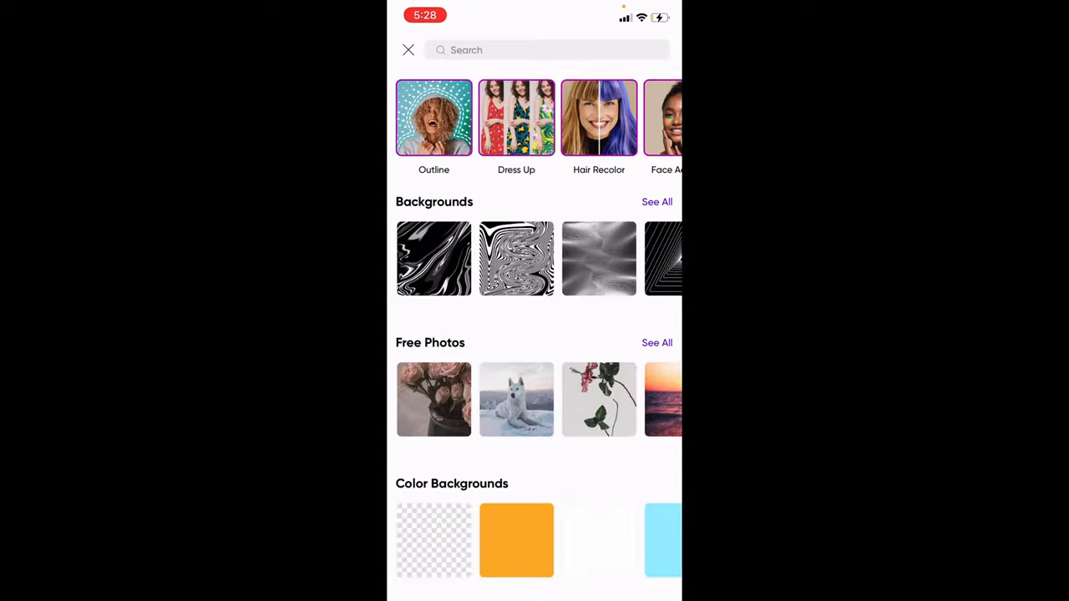
{"action": "scroll", "scroll_direction": "up", "scroll_amount": 3}
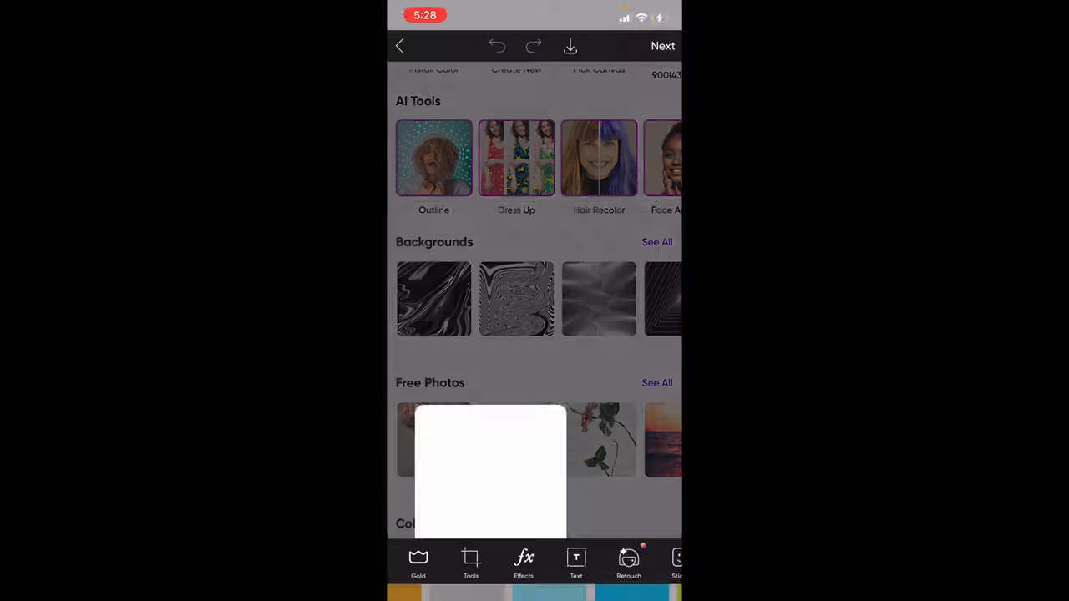
- Browse the Sticker library and bring up its search bar, ready for typing
{"action": "left_click", "coordinate": [677, 564]}
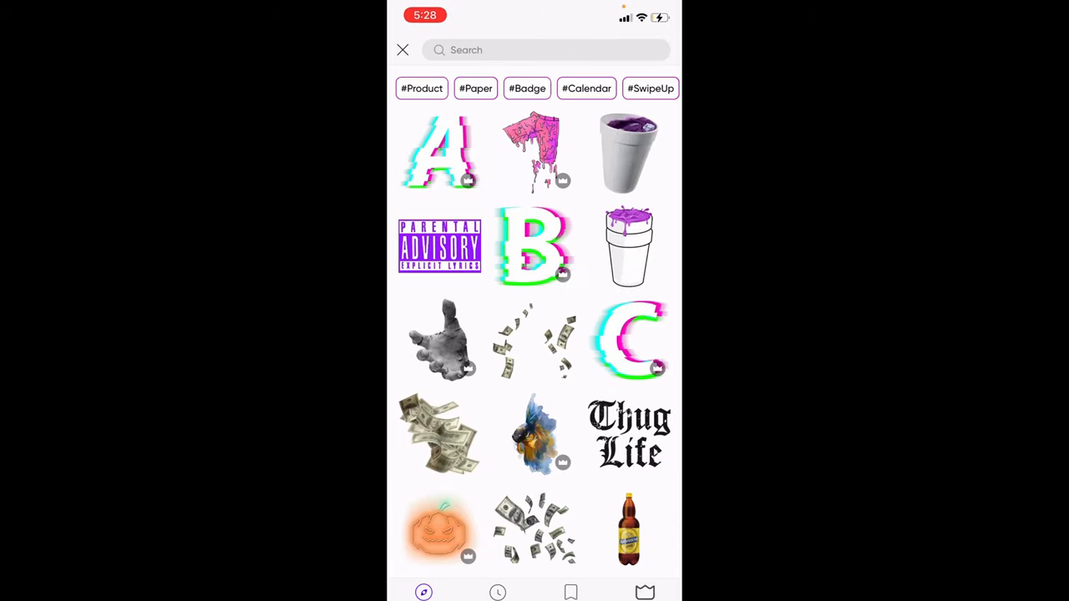
{"action": "scroll", "scroll_direction": "down", "scroll_amount": 3}
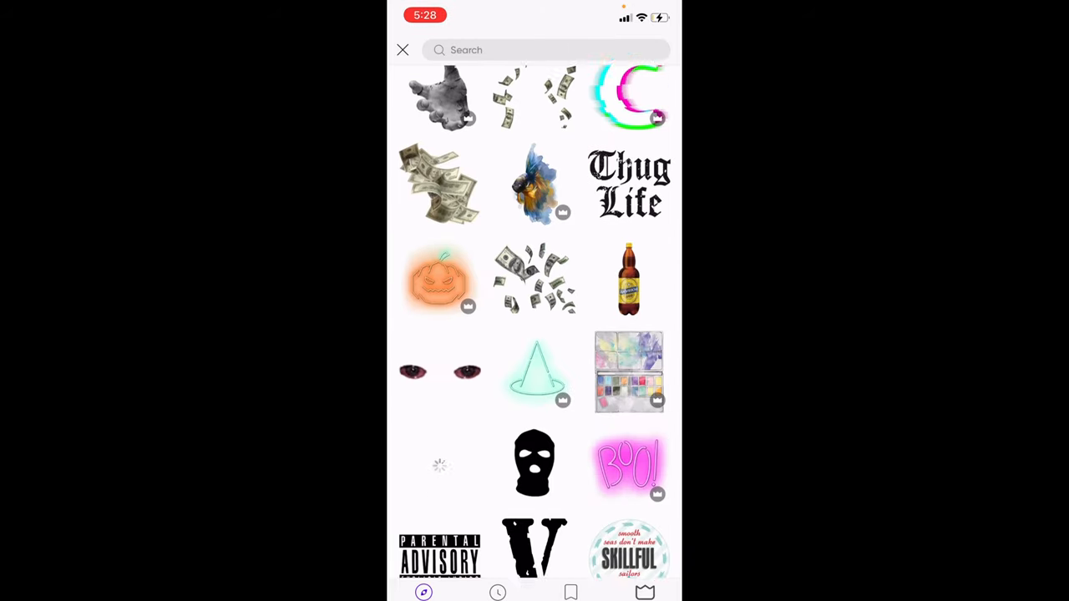
{"action": "scroll", "scroll_direction": "down", "scroll_amount": 3}
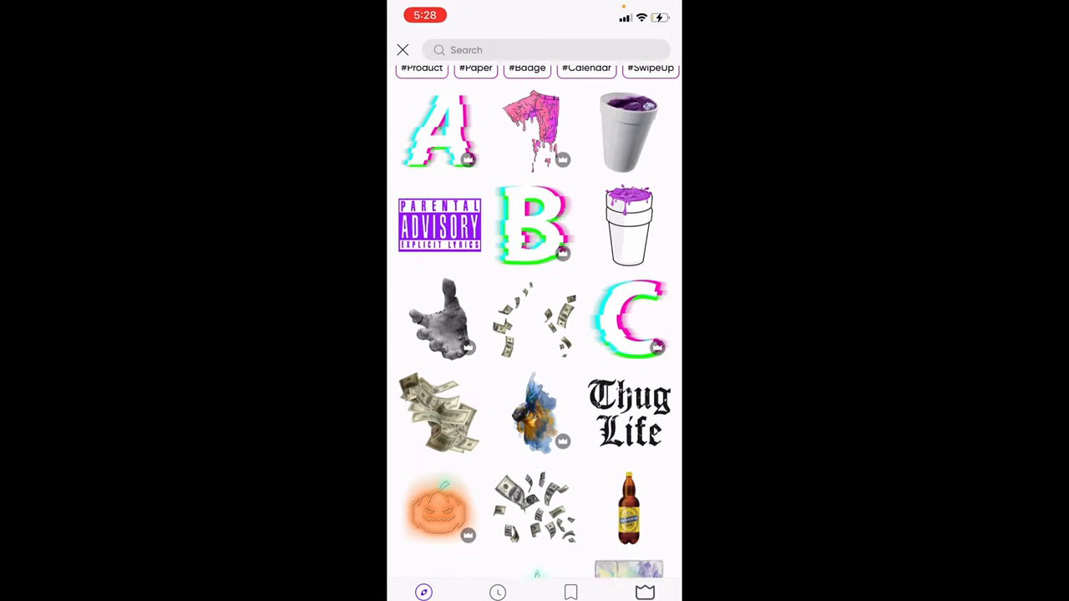
{"action": "left_click", "coordinate": [501, 49]}
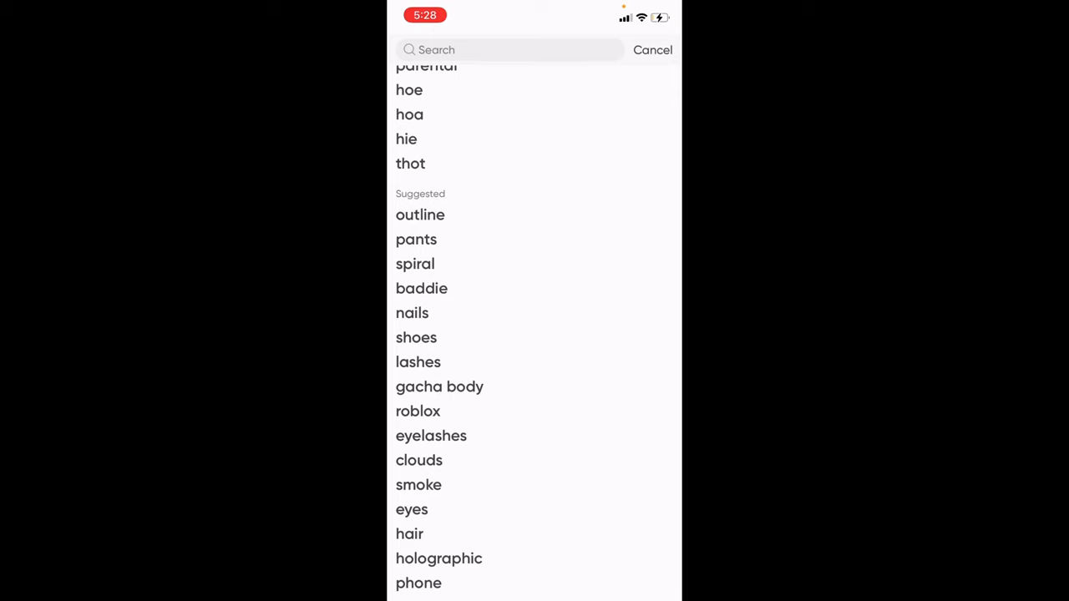
{"action": "scroll", "scroll_direction": "down", "scroll_amount": 3}
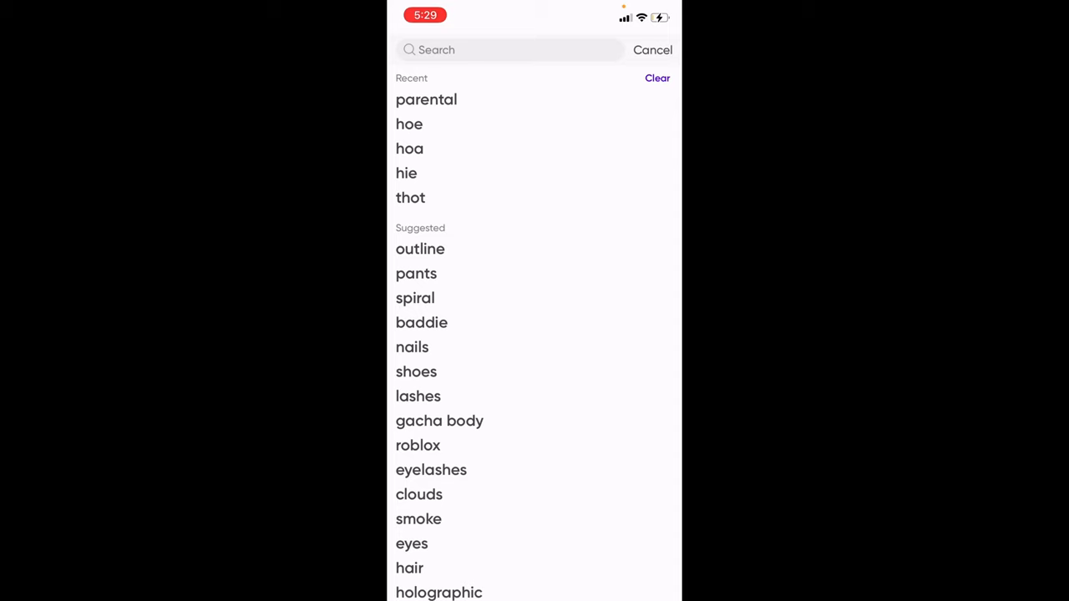
{"action": "left_click", "coordinate": [510, 50]}
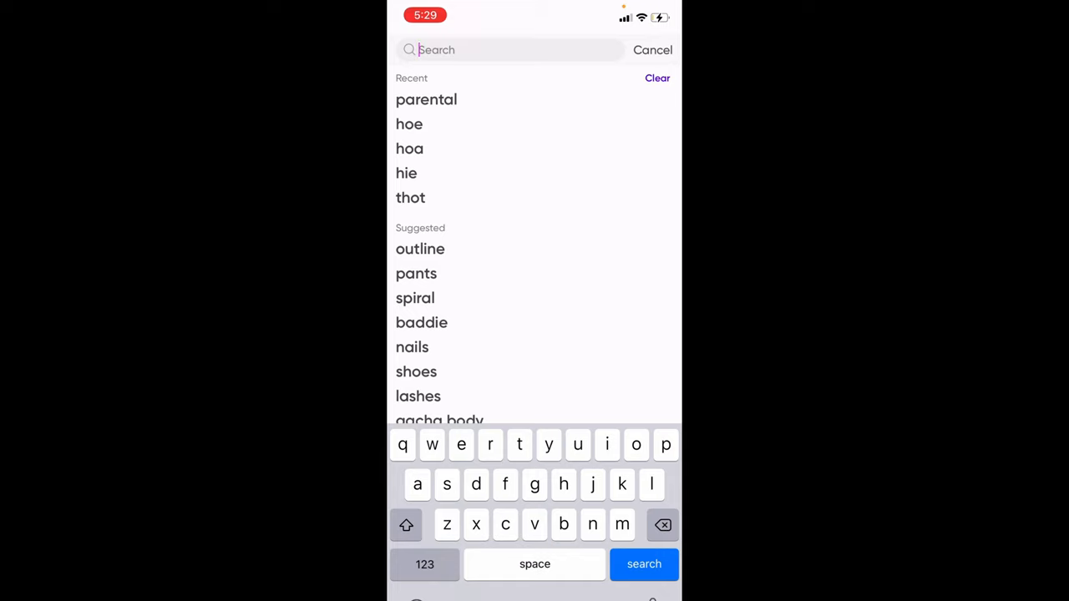
- Search stickers for 'city' and add the sunset city-street photo to the canvas
{"action": "type", "text": "city"}
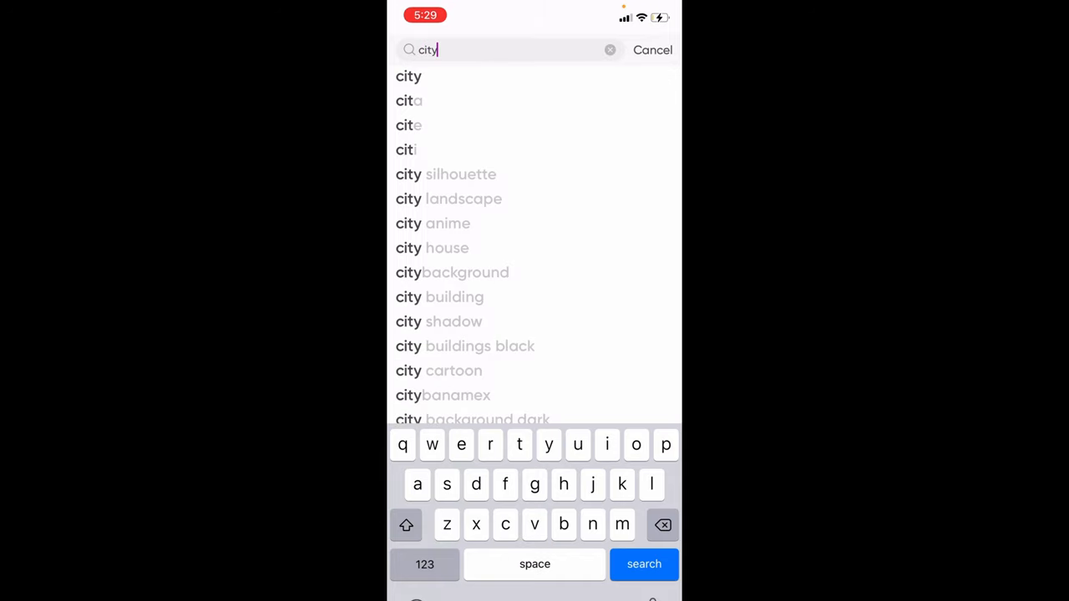
{"action": "left_click", "coordinate": [644, 563]}
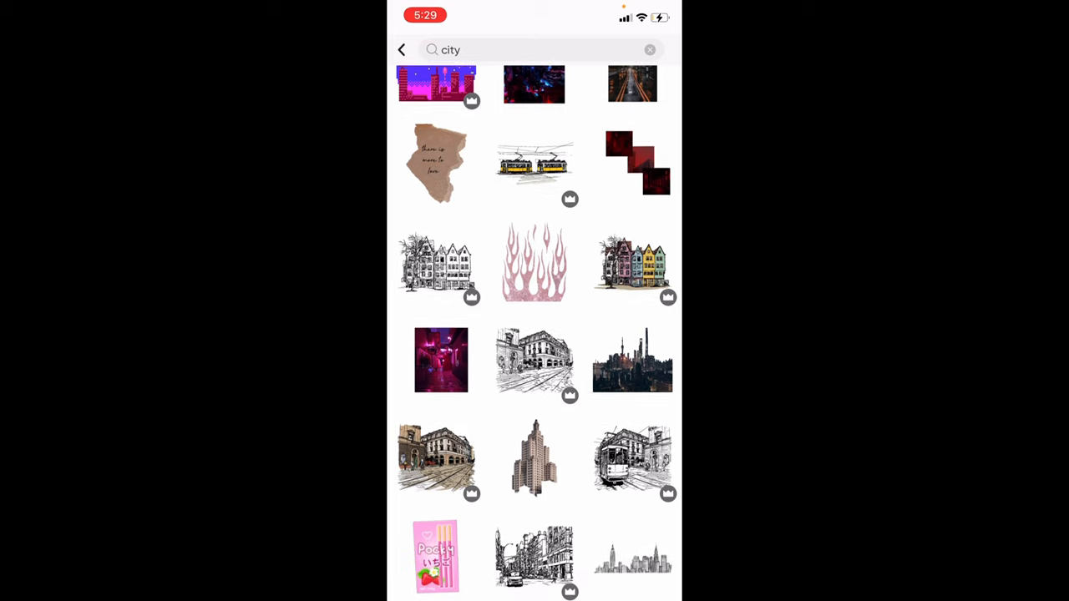
{"action": "scroll", "scroll_direction": "down", "scroll_amount": 3}
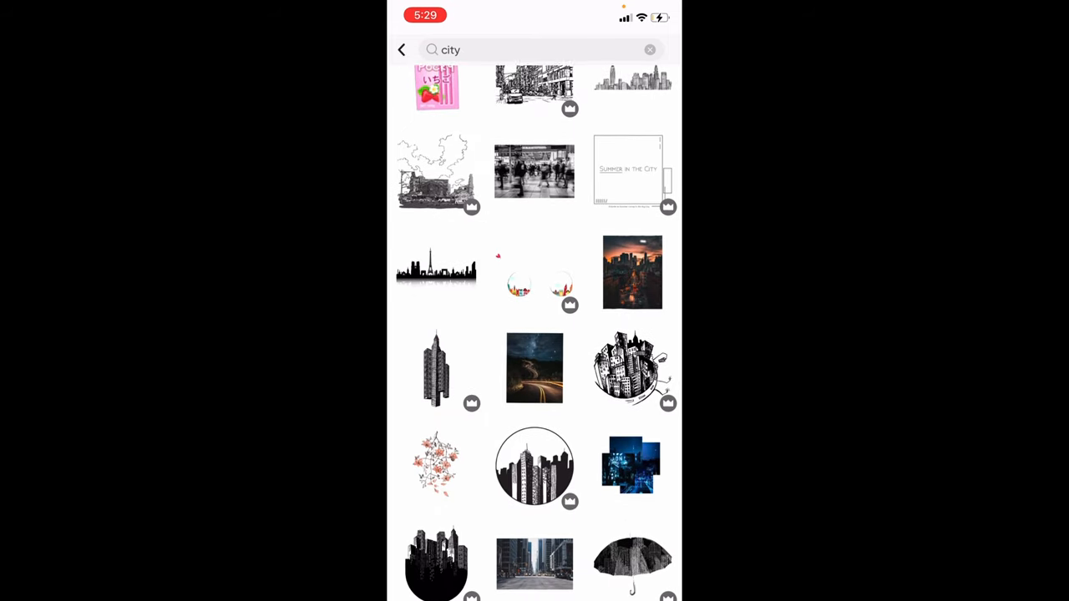
{"action": "scroll", "scroll_direction": "up", "scroll_amount": 3}
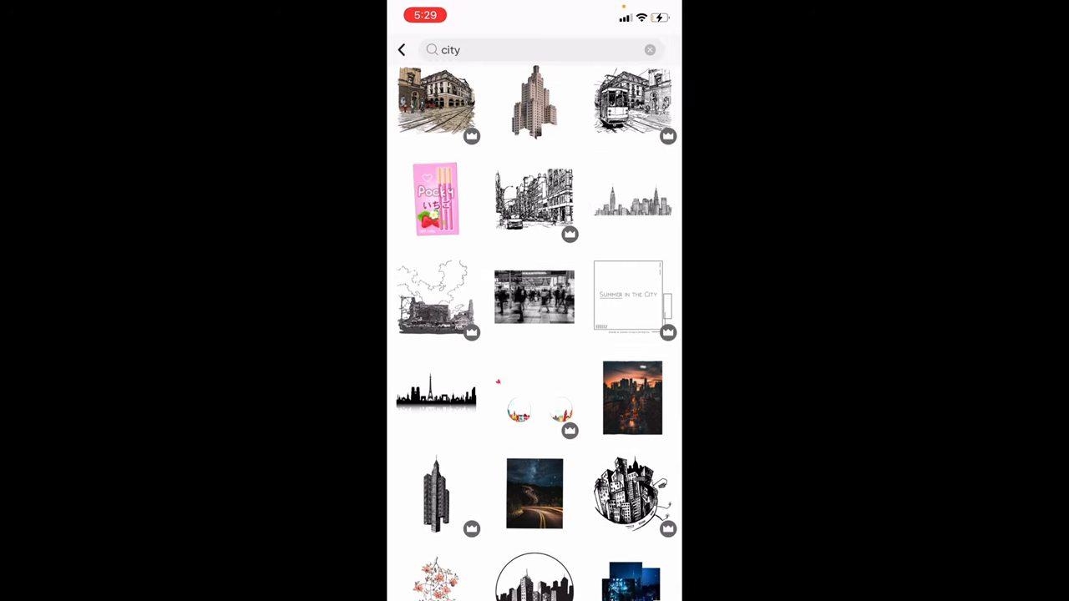
{"action": "left_click", "coordinate": [534, 296]}
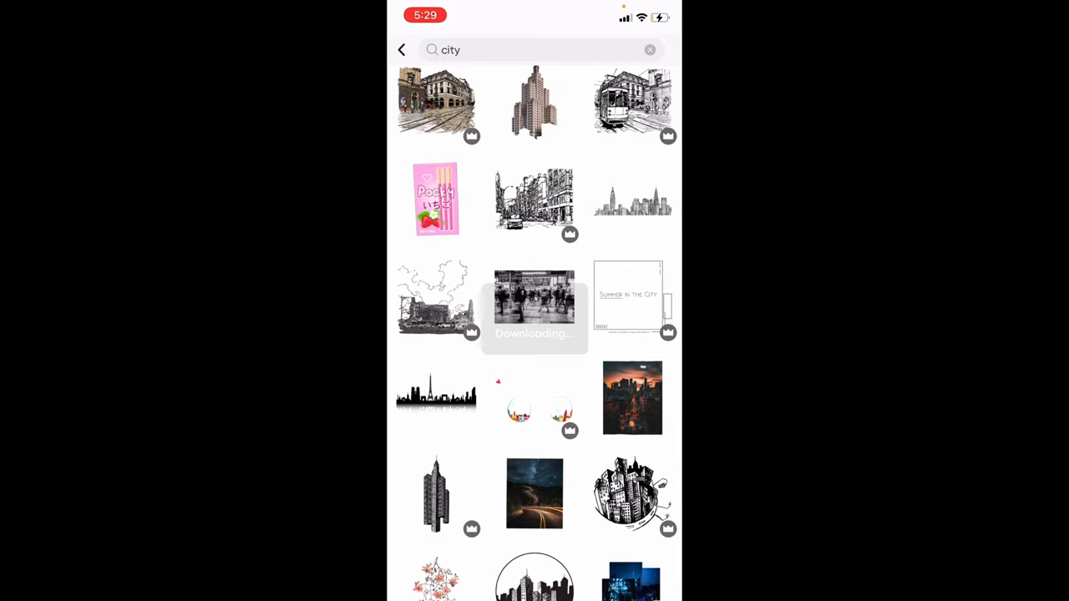
{"action": "left_click", "coordinate": [633, 398]}
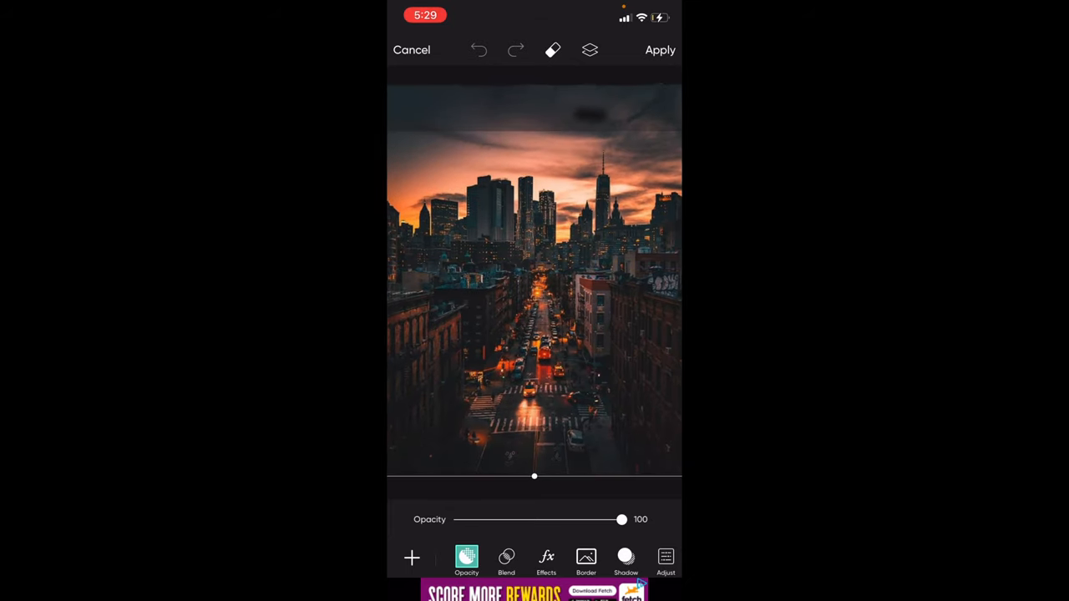
- Place the sunset city photo on the canvas again as a layer
{"action": "left_click", "coordinate": [660, 49]}
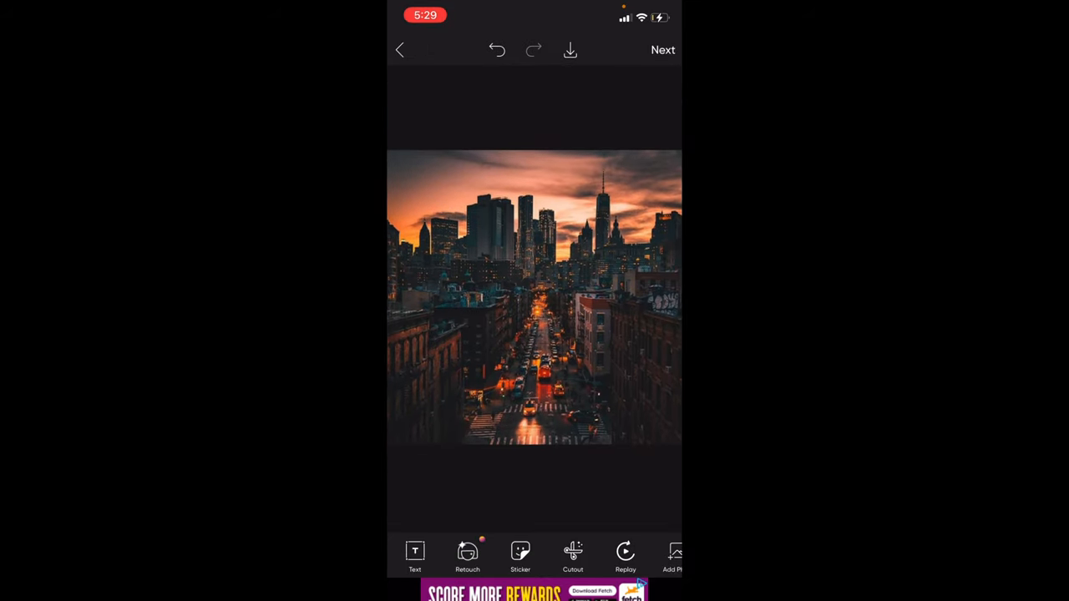
{"action": "left_click", "coordinate": [520, 556]}
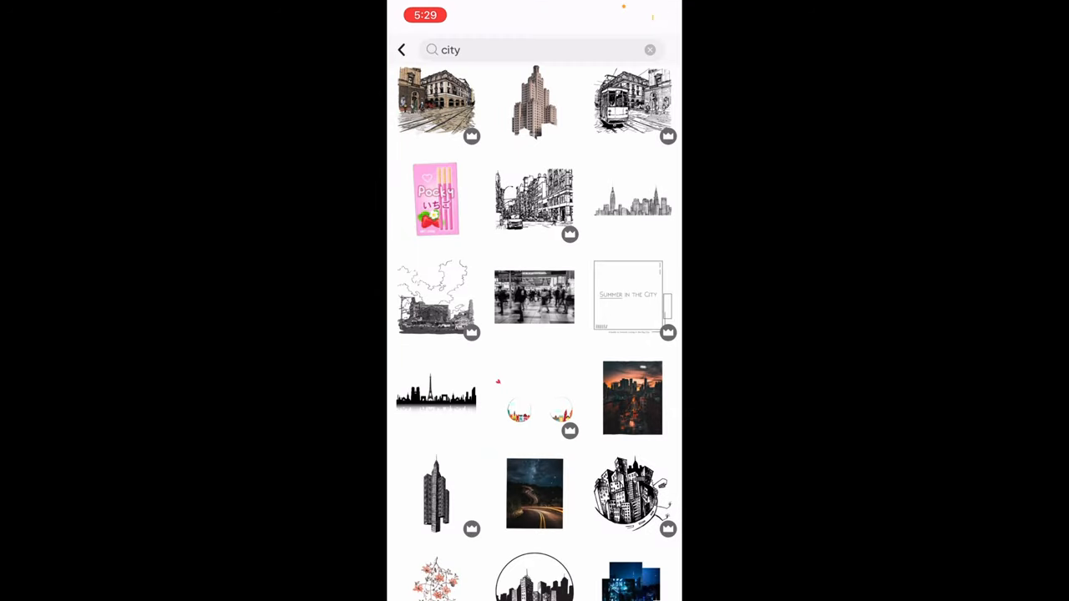
{"action": "left_click", "coordinate": [633, 397]}
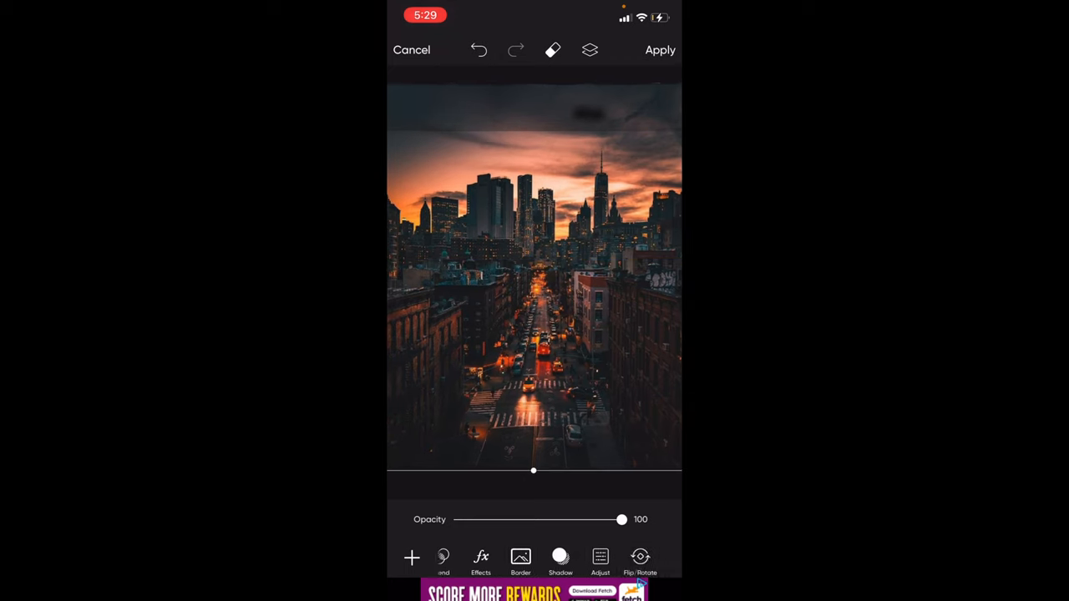
{"action": "left_click", "coordinate": [600, 559]}
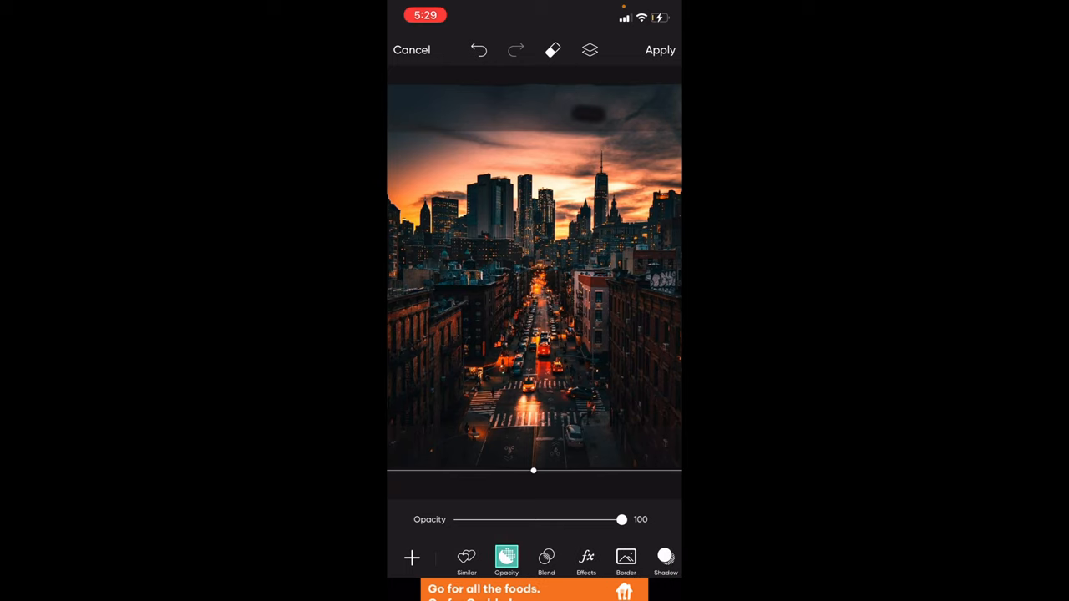
- Apply a stronger Blur > Focal Zoom effect to the city photo
{"action": "left_click", "coordinate": [586, 560]}
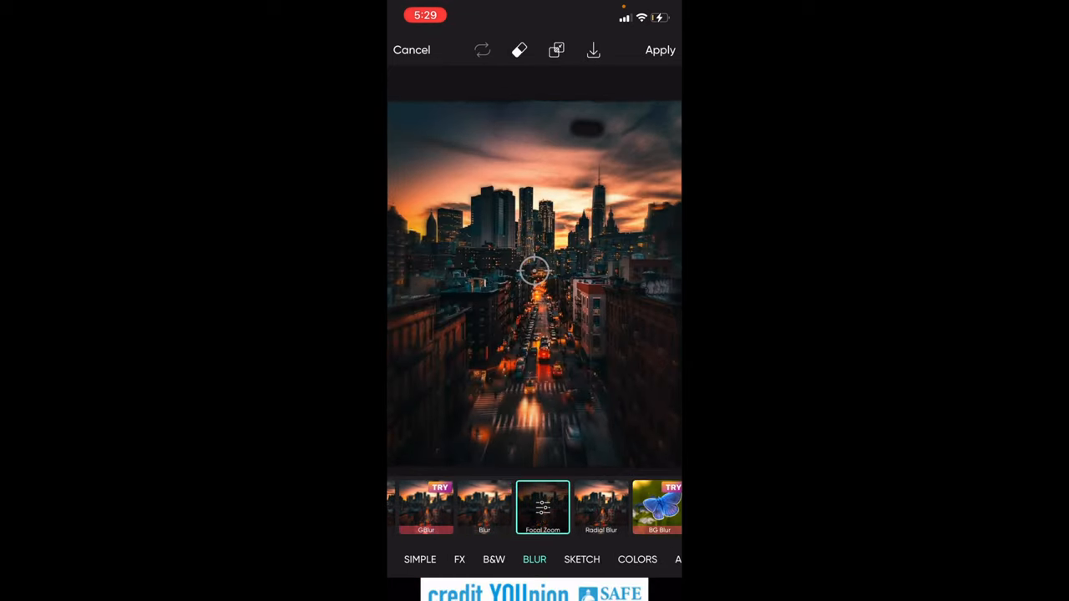
{"action": "left_click", "coordinate": [542, 507]}
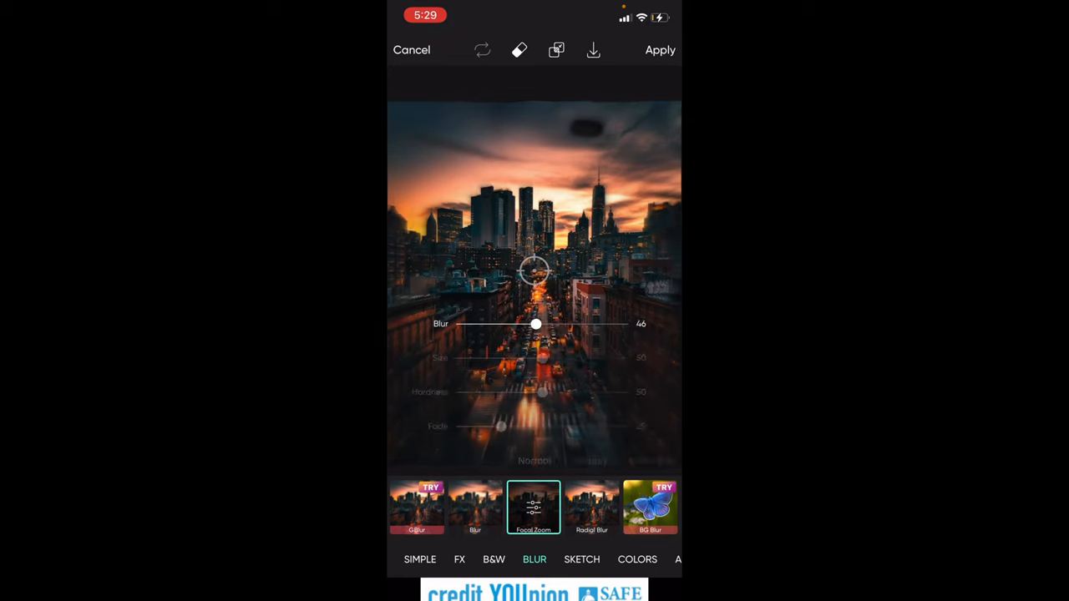
{"action": "left_click_drag", "start_coordinate": [536, 324], "coordinate": [546, 324]}
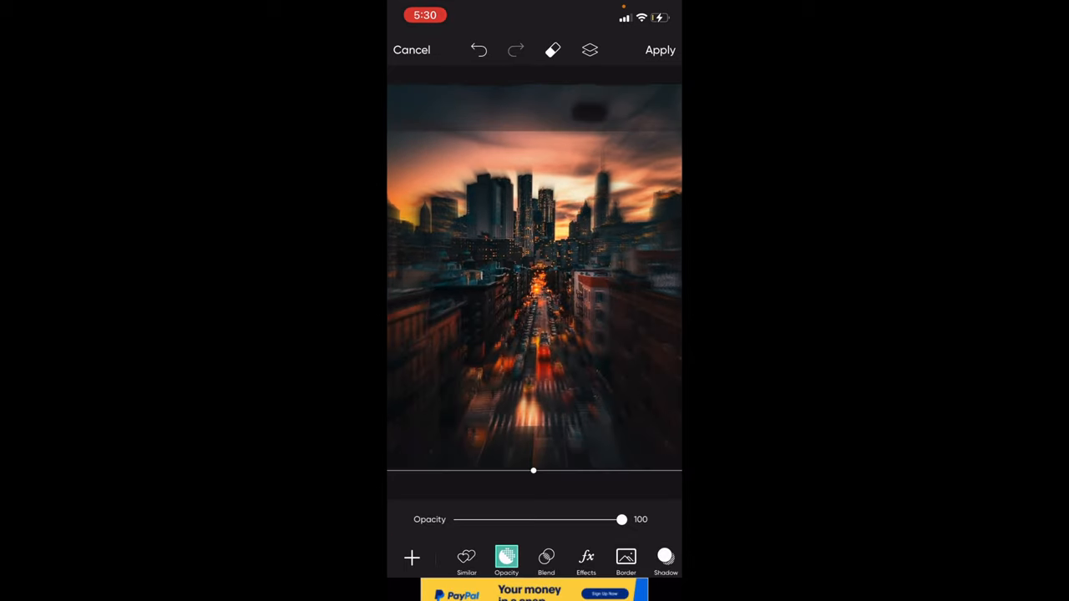
{"action": "left_click", "coordinate": [660, 49]}
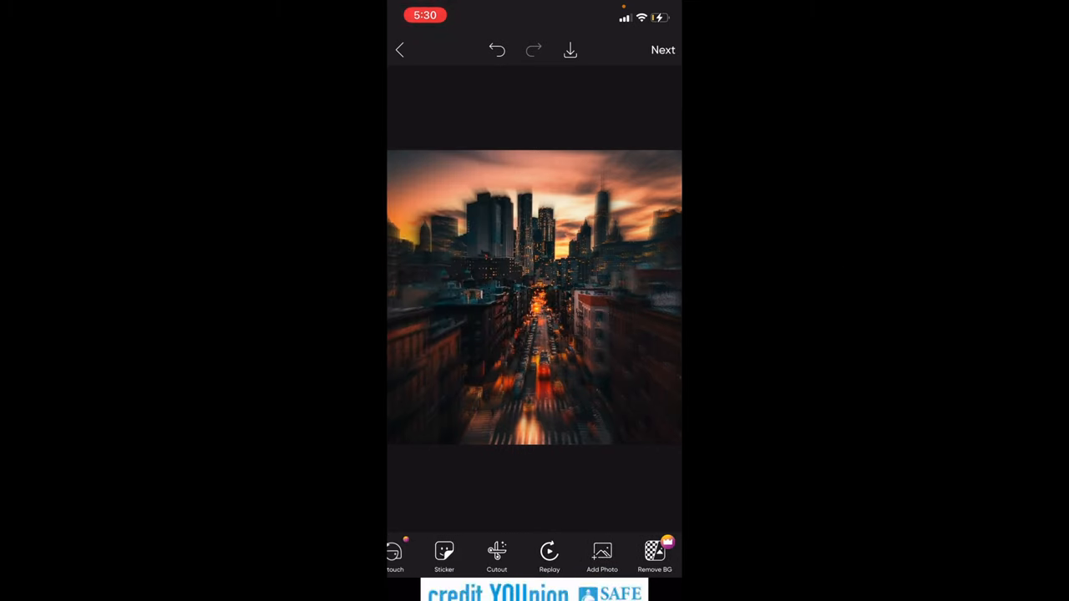
- Browse the photo gallery and close it without adding a photo
{"action": "left_click", "coordinate": [602, 555]}
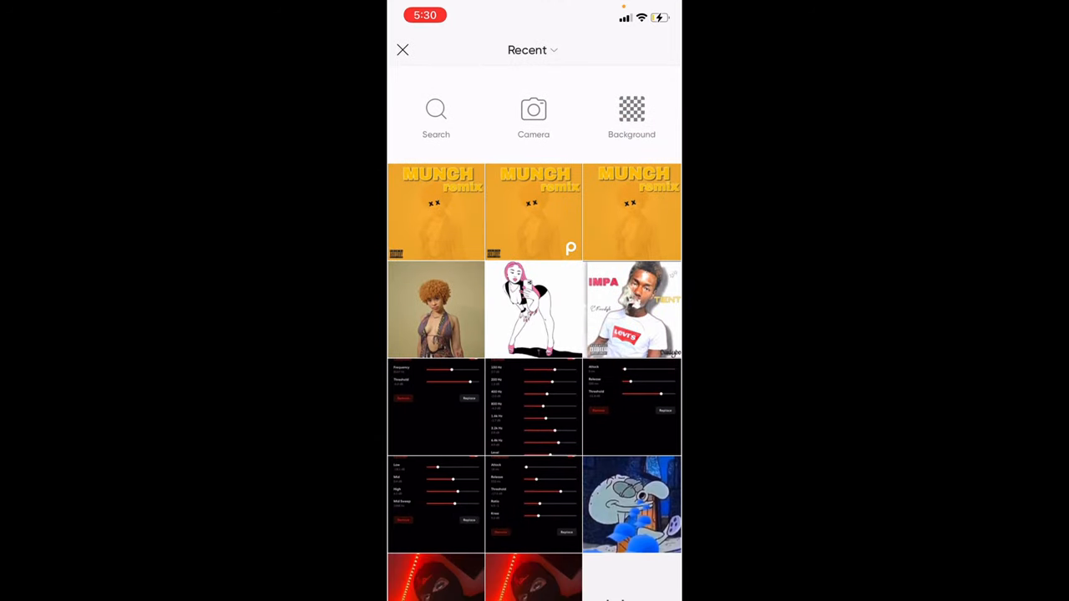
{"action": "scroll", "scroll_direction": "down", "scroll_amount": 3}
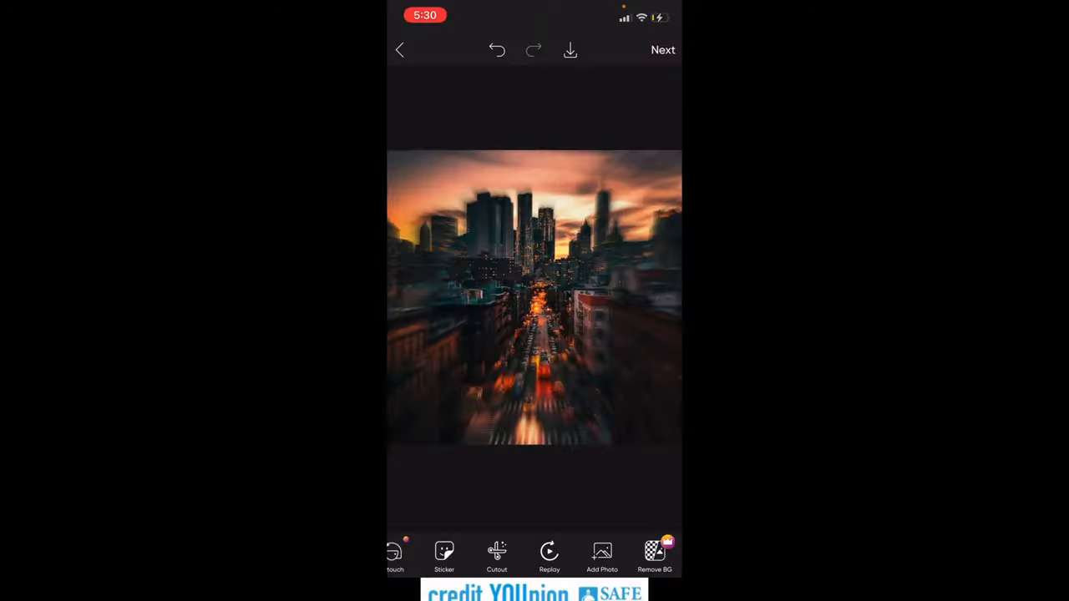
{"action": "left_click", "coordinate": [602, 556]}
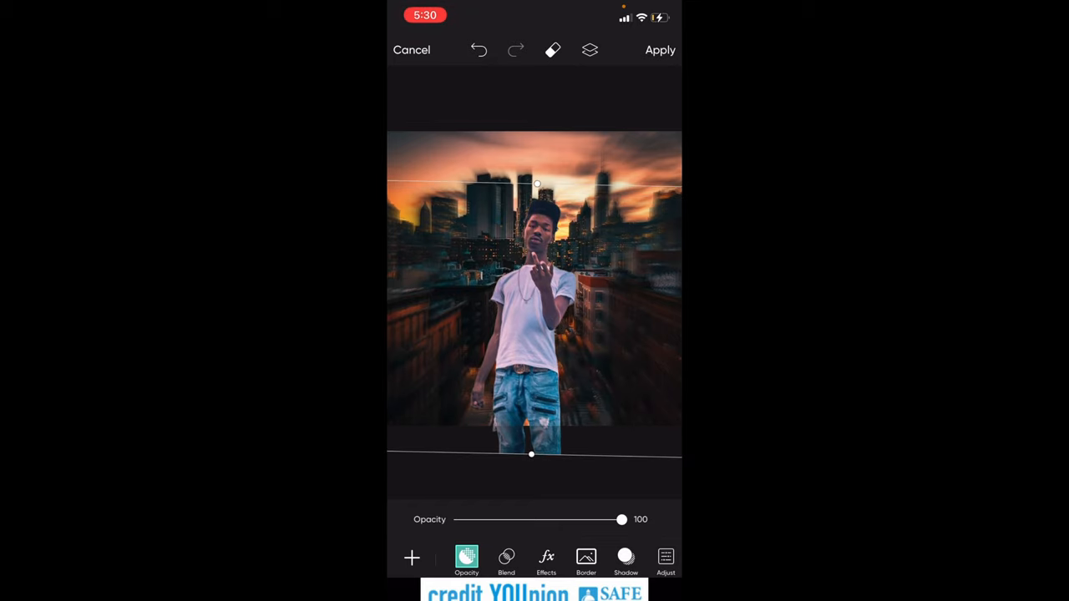
- Preview a white Border on the cutout, then set its amount back to 0
{"action": "left_click", "coordinate": [585, 559]}
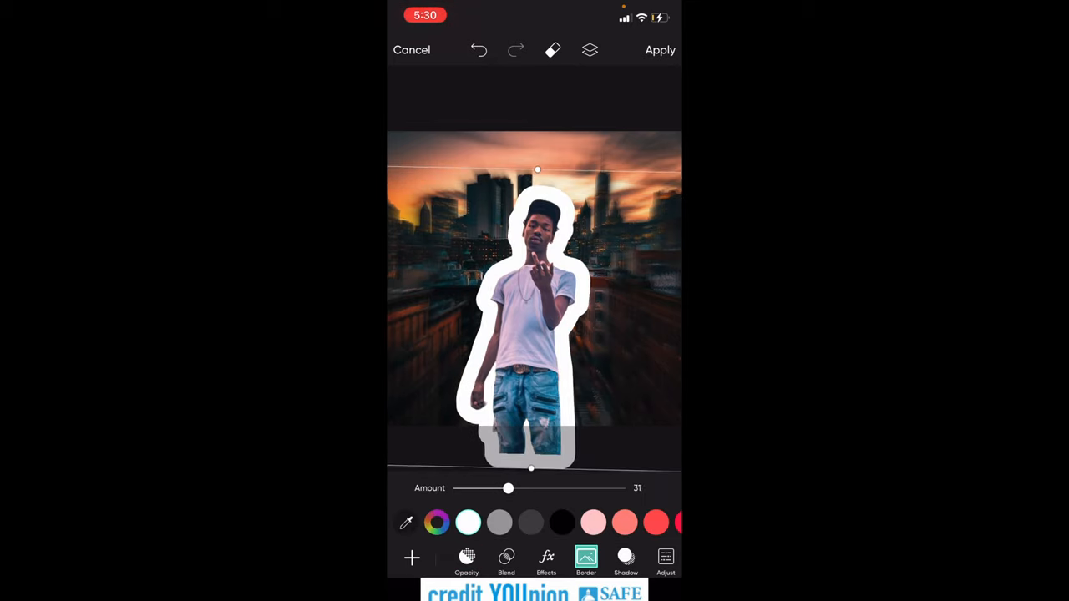
{"action": "left_click_drag", "start_coordinate": [509, 489], "coordinate": [457, 489]}
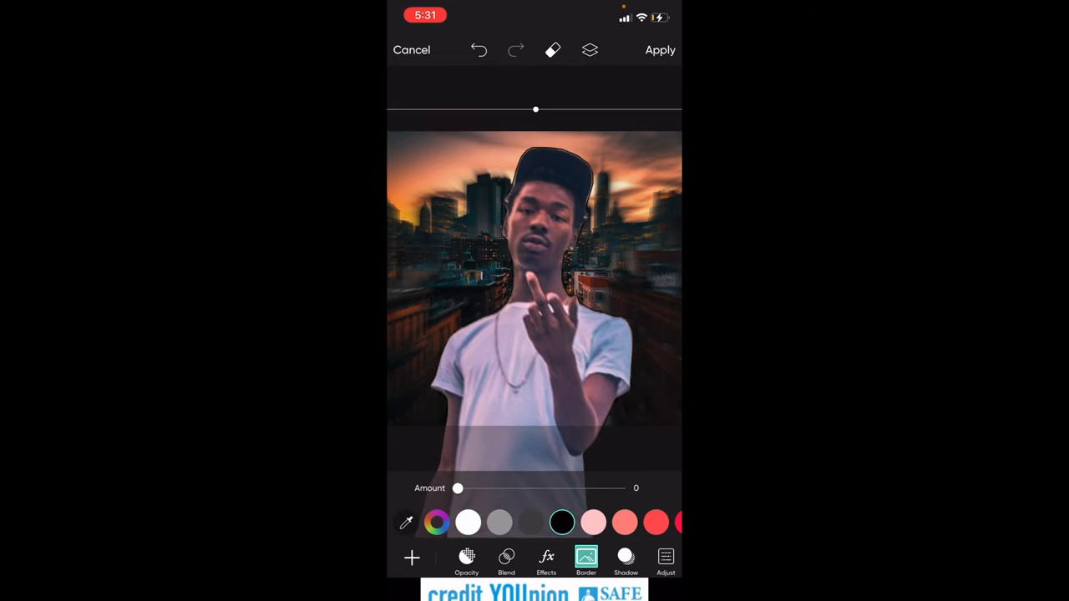
{"action": "scroll", "scroll_direction": "left", "scroll_amount": 3}
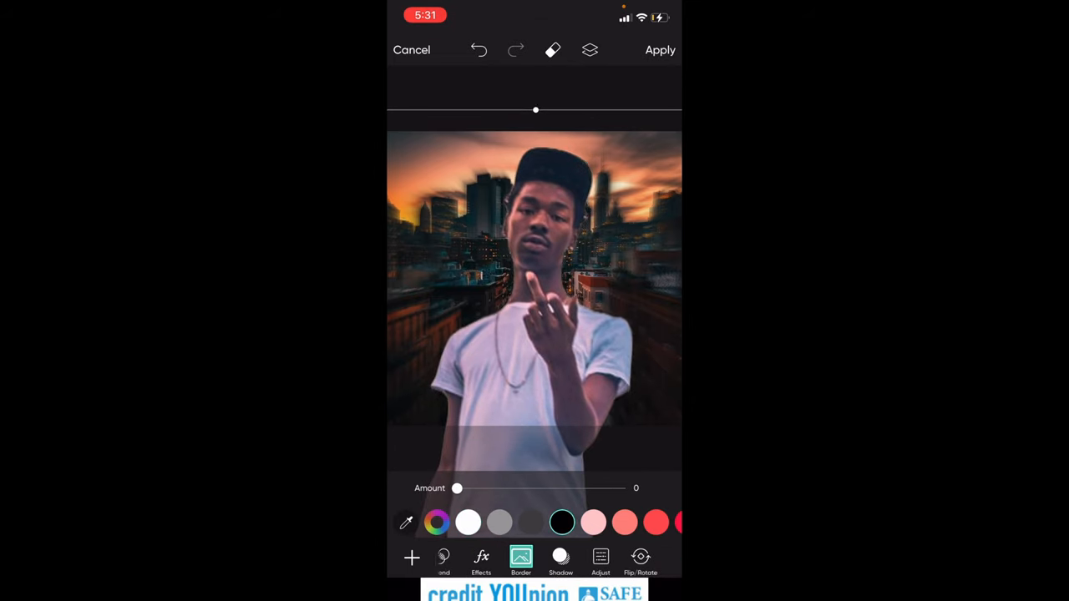
- Soften the cutout's drop shadow to blur 39, slightly lower its contrast, and apply
{"action": "left_click", "coordinate": [560, 560]}
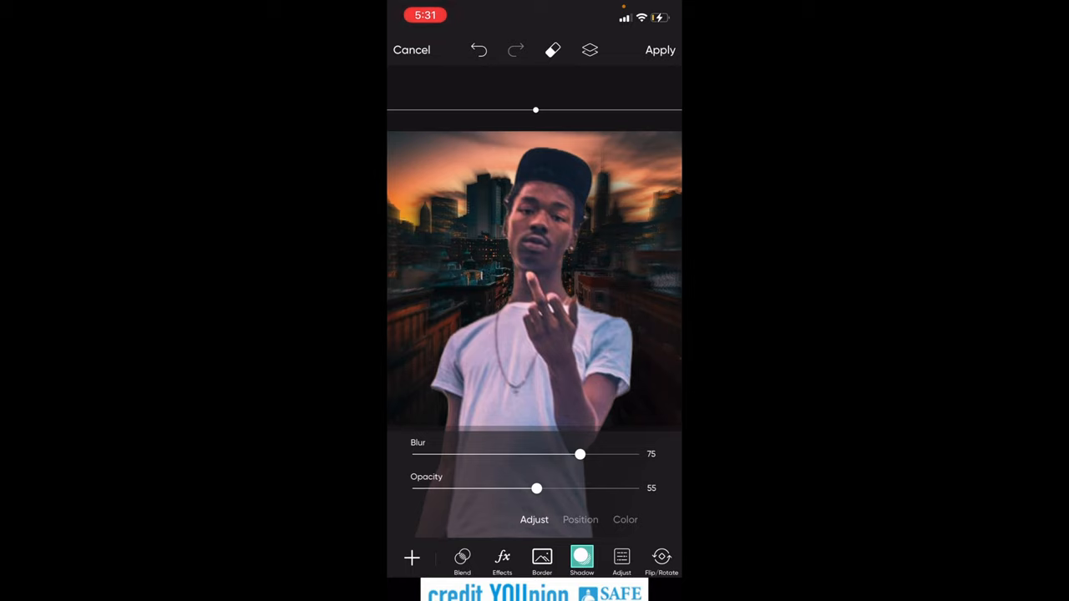
{"action": "left_click_drag", "start_coordinate": [581, 454], "coordinate": [502, 455]}
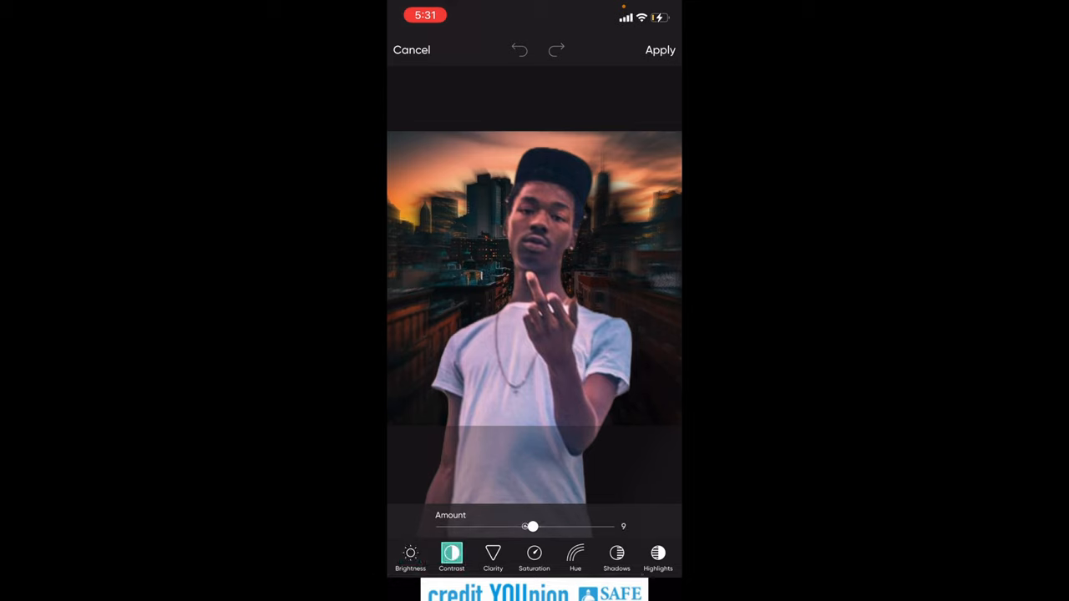
{"action": "left_click_drag", "start_coordinate": [533, 526], "coordinate": [522, 526]}
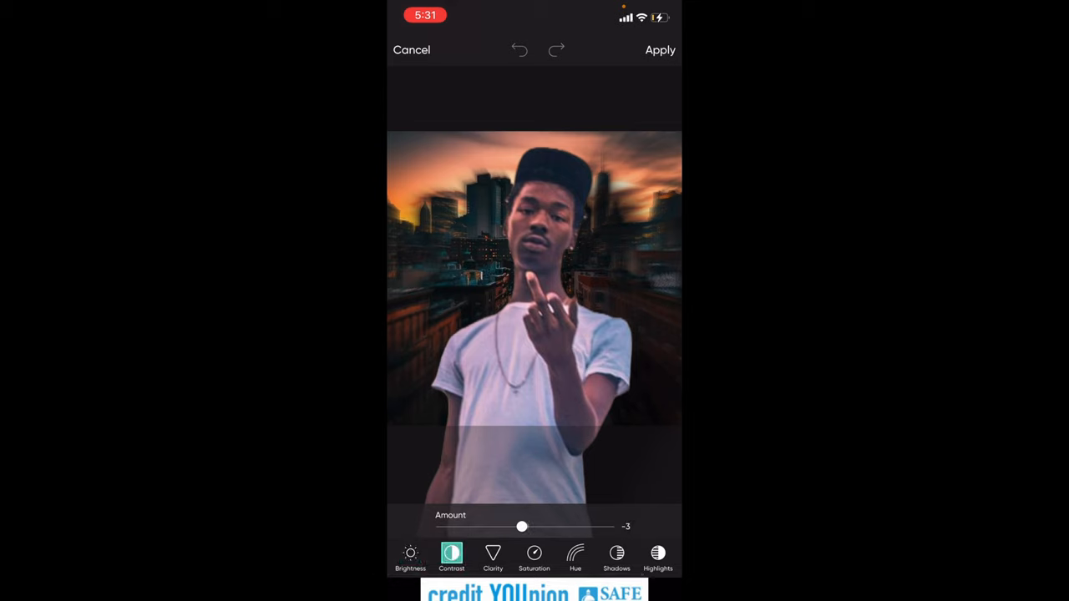
{"action": "left_click", "coordinate": [493, 558]}
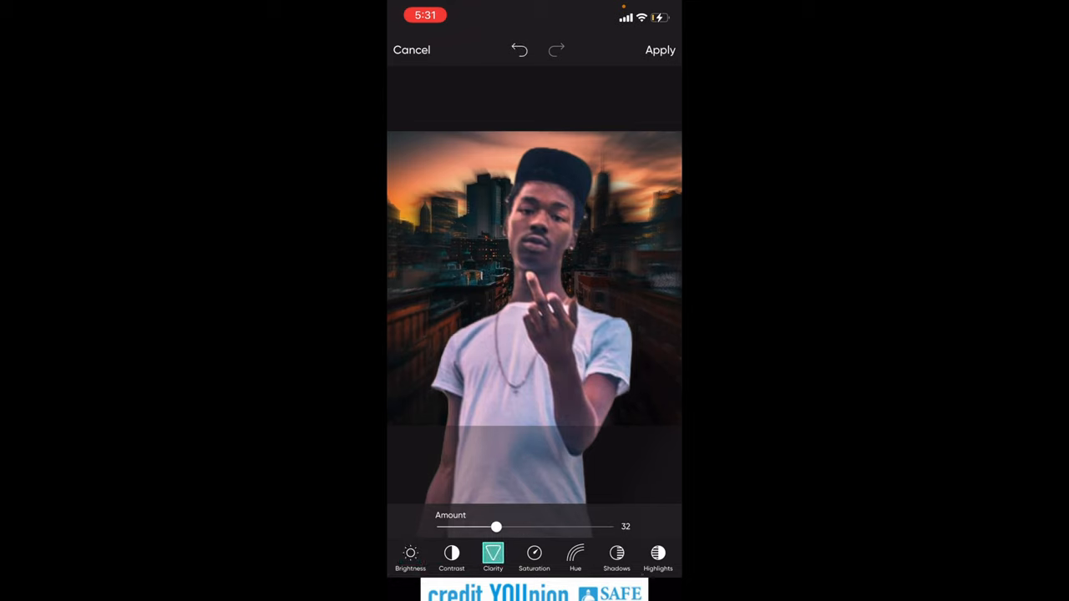
{"action": "left_click", "coordinate": [410, 557]}
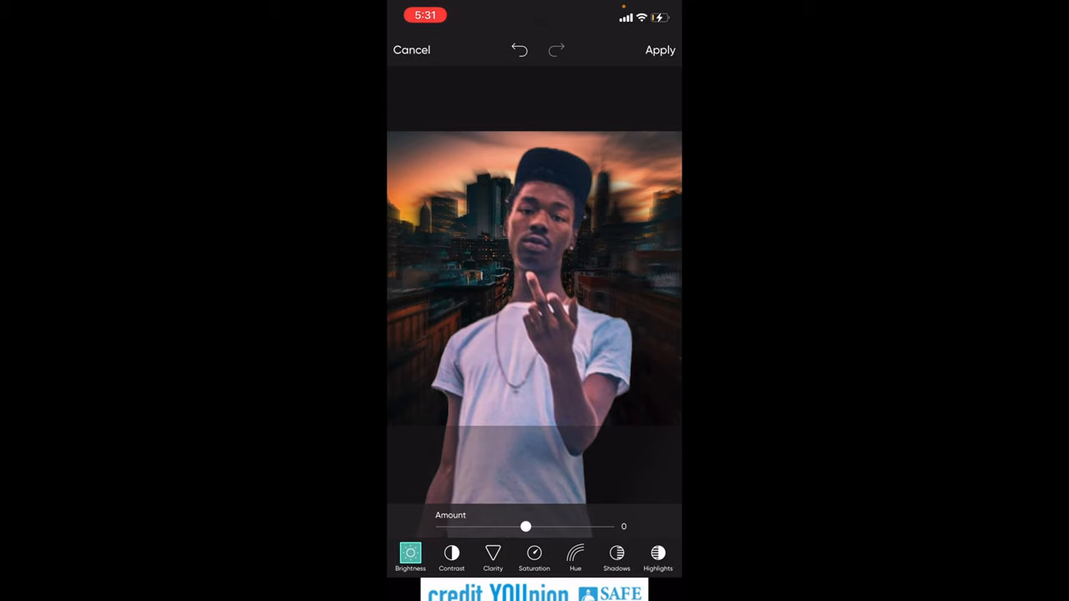
{"action": "left_click", "coordinate": [581, 558]}
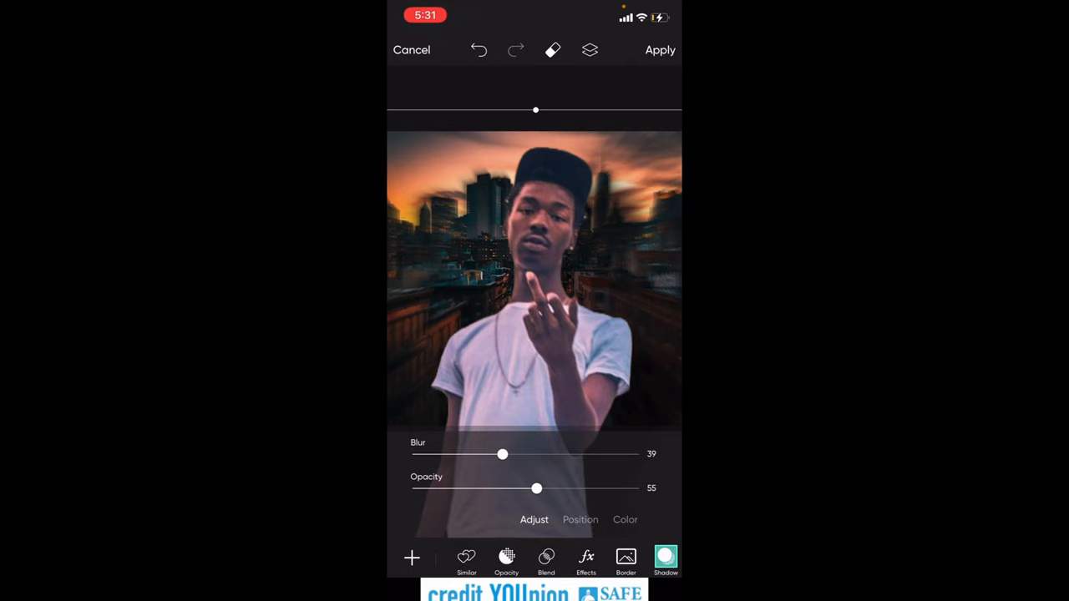
- Browse the Blur and FX filters without using one, then apply the cutout edits
{"action": "left_click", "coordinate": [585, 557]}
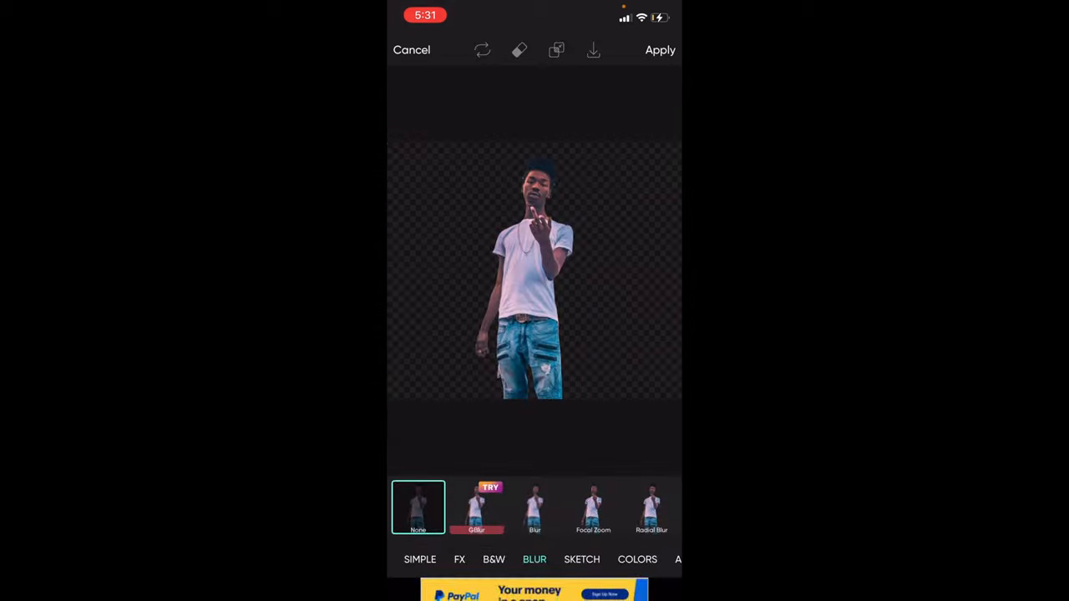
{"action": "left_click", "coordinate": [506, 560]}
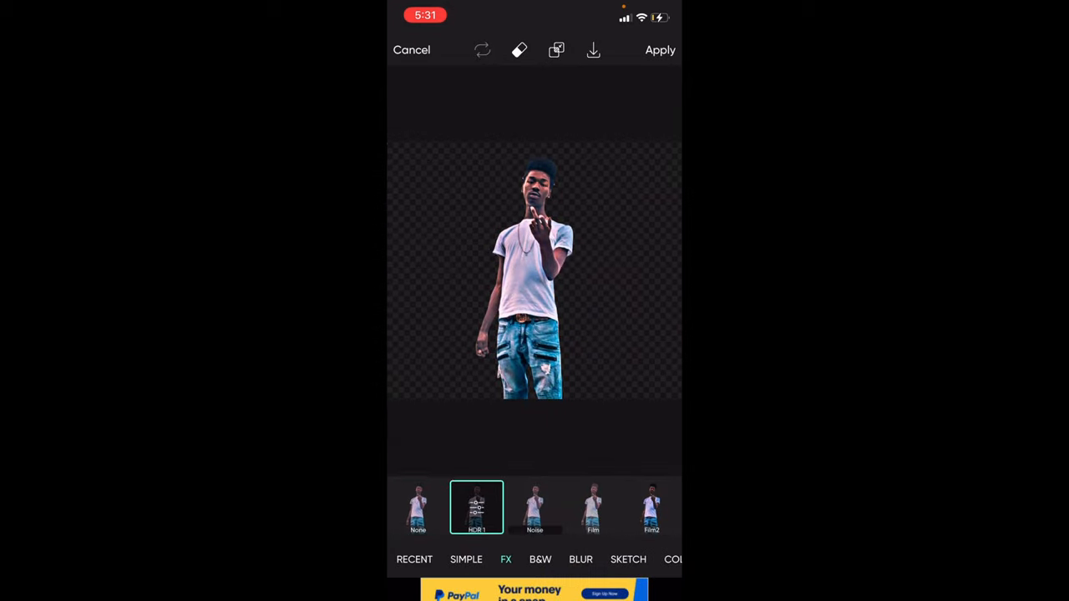
{"action": "left_click", "coordinate": [477, 507]}
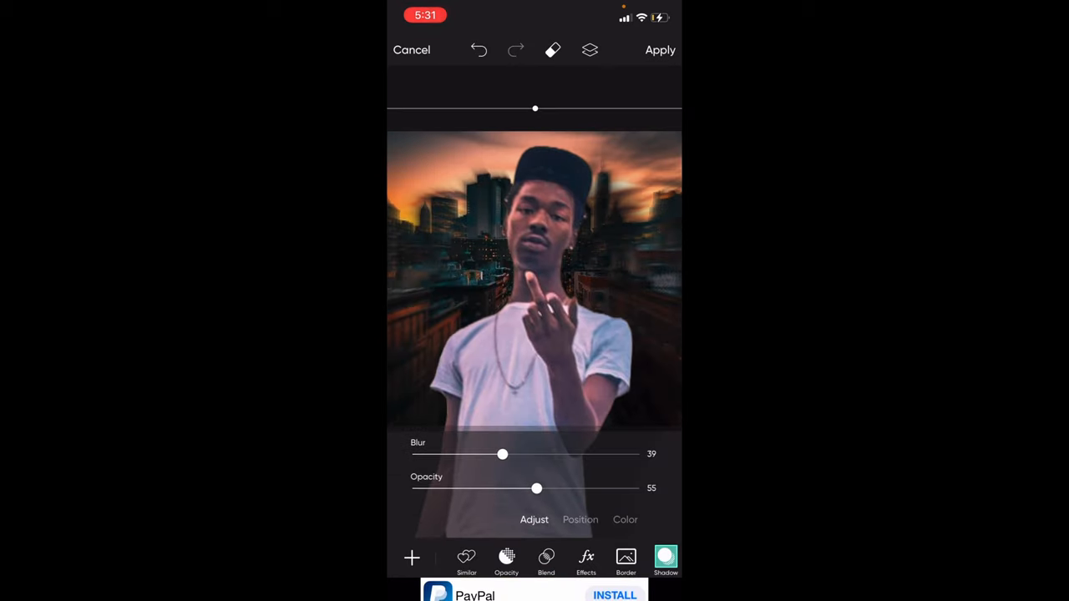
{"action": "left_click", "coordinate": [660, 49]}
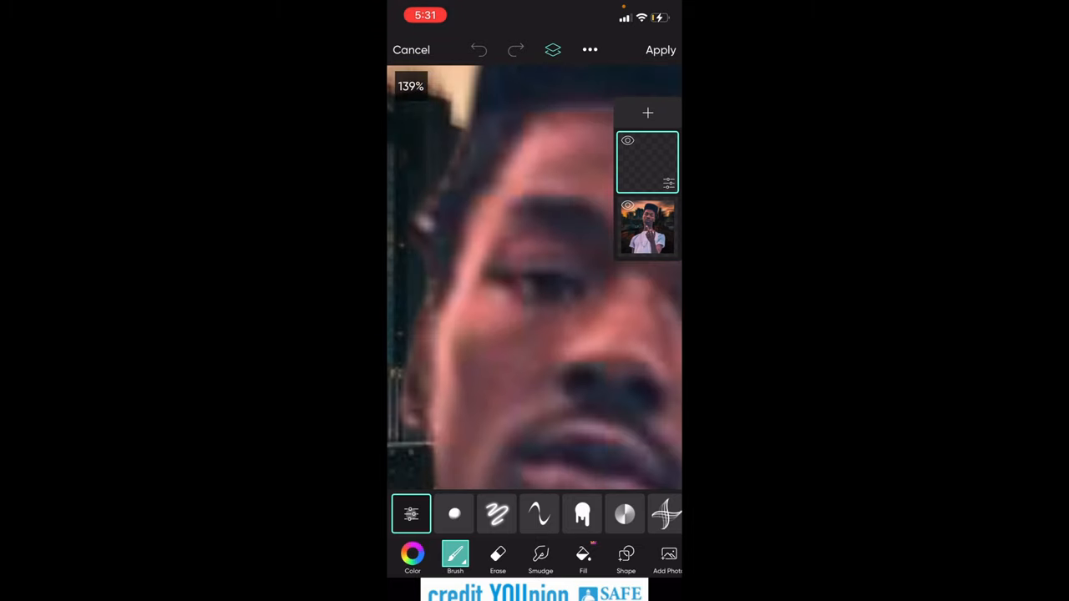
- Trace white size-12 brush outlines around the eyes, undoing the stray black stroke
{"action": "left_click", "coordinate": [410, 513]}
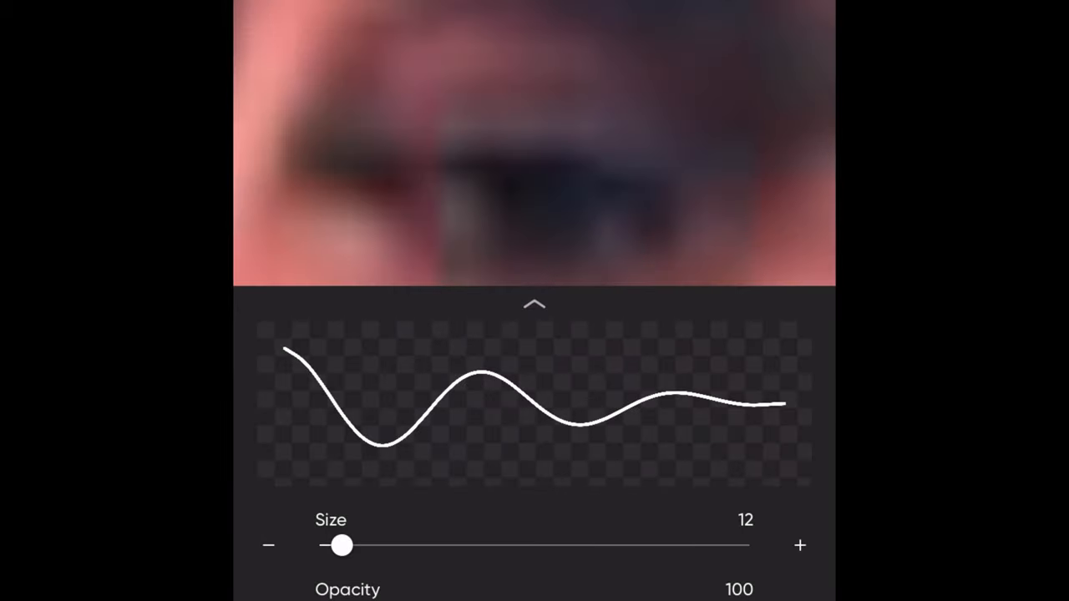
{"action": "left_click_drag", "start_coordinate": [326, 175], "coordinate": [669, 213]}
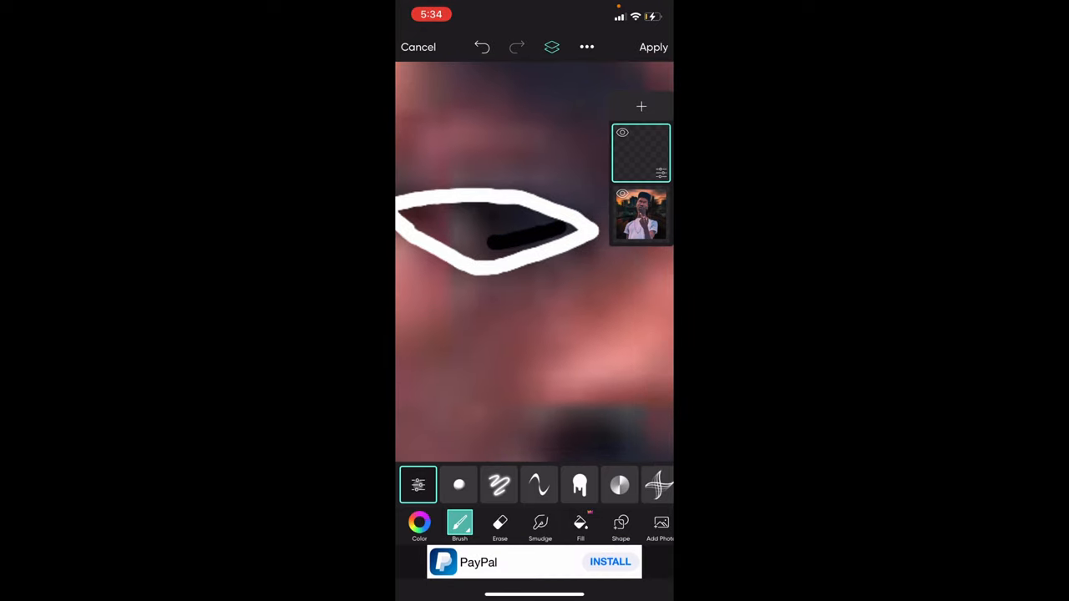
{"action": "left_click", "coordinate": [482, 47]}
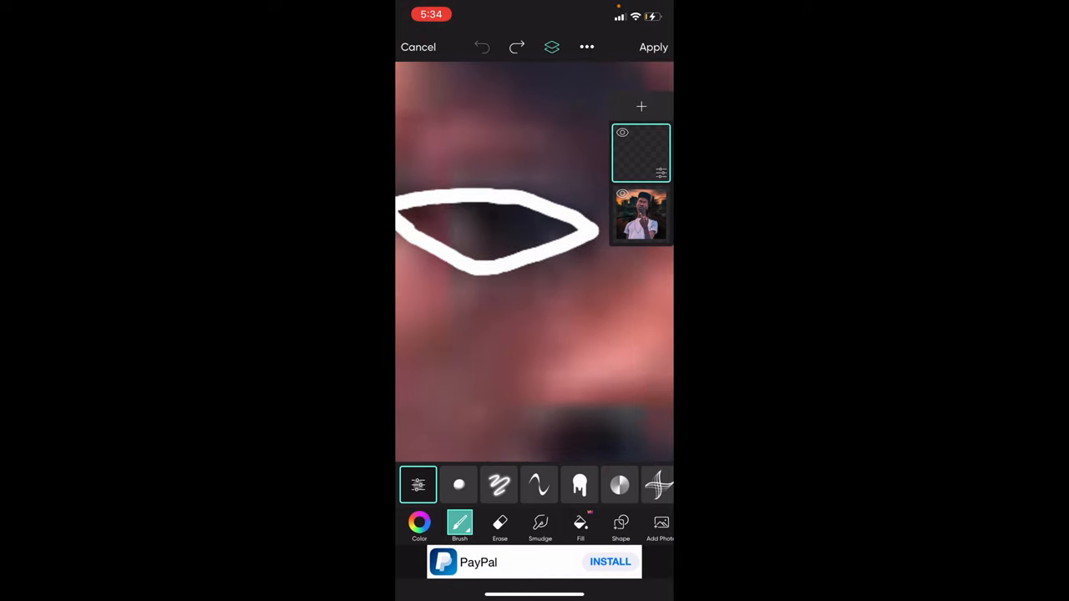
{"action": "left_click", "coordinate": [418, 485]}
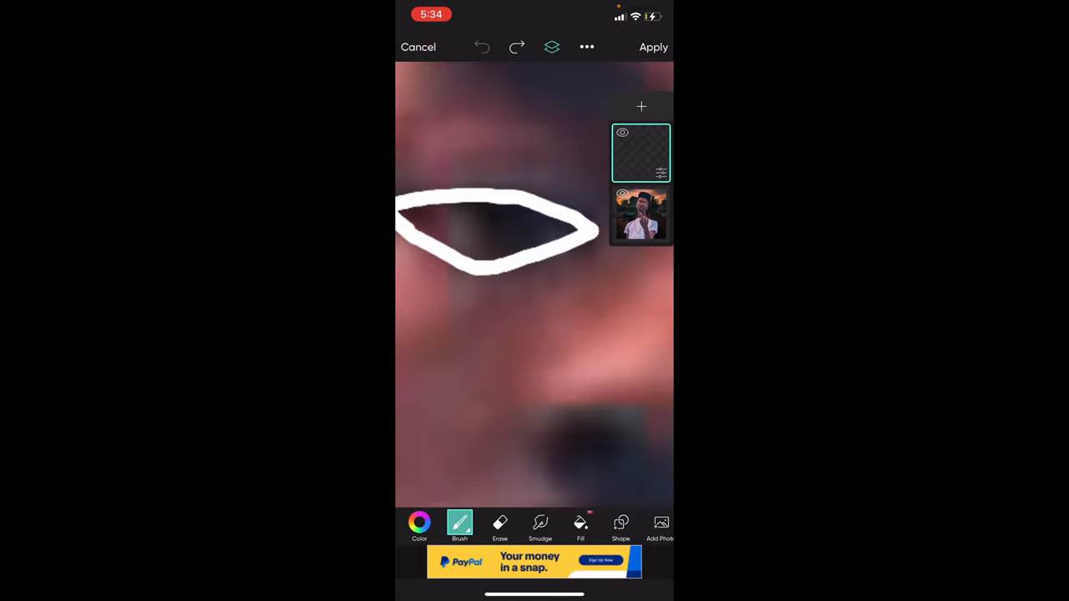
{"action": "left_click", "coordinate": [419, 524]}
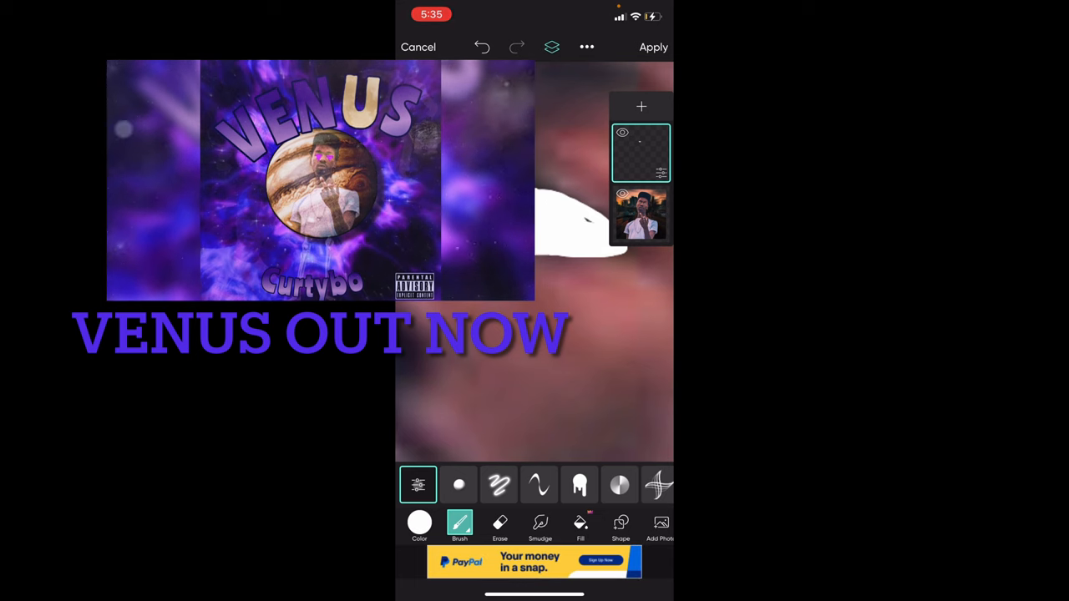
{"action": "left_click_drag", "start_coordinate": [585, 217], "coordinate": [576, 217]}
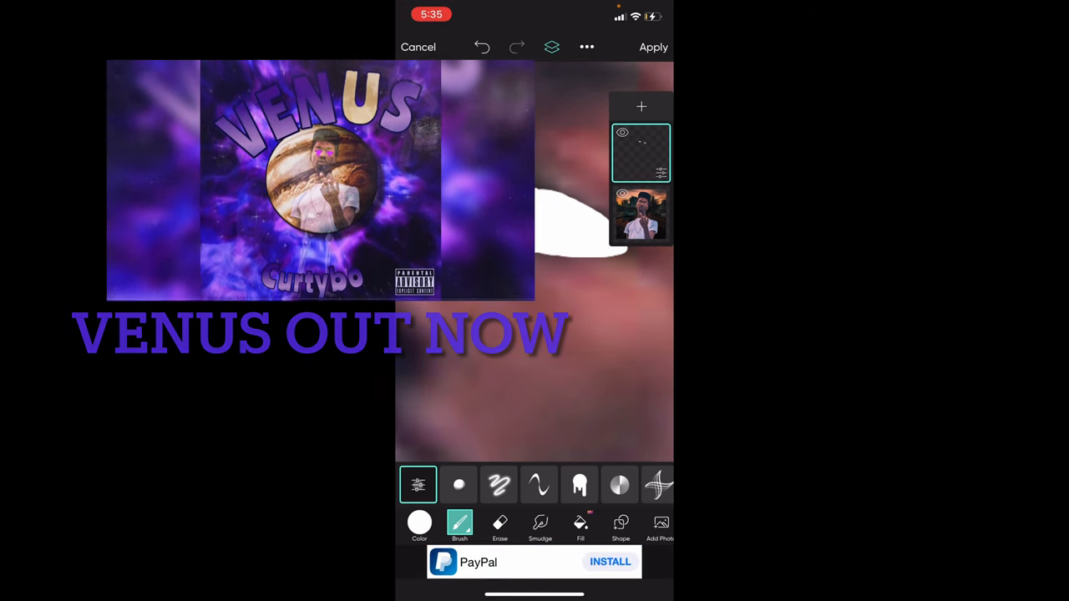
- Apply the eye drawings, then place a helicopter sticker in the upper-left sky
{"action": "left_click", "coordinate": [653, 46]}
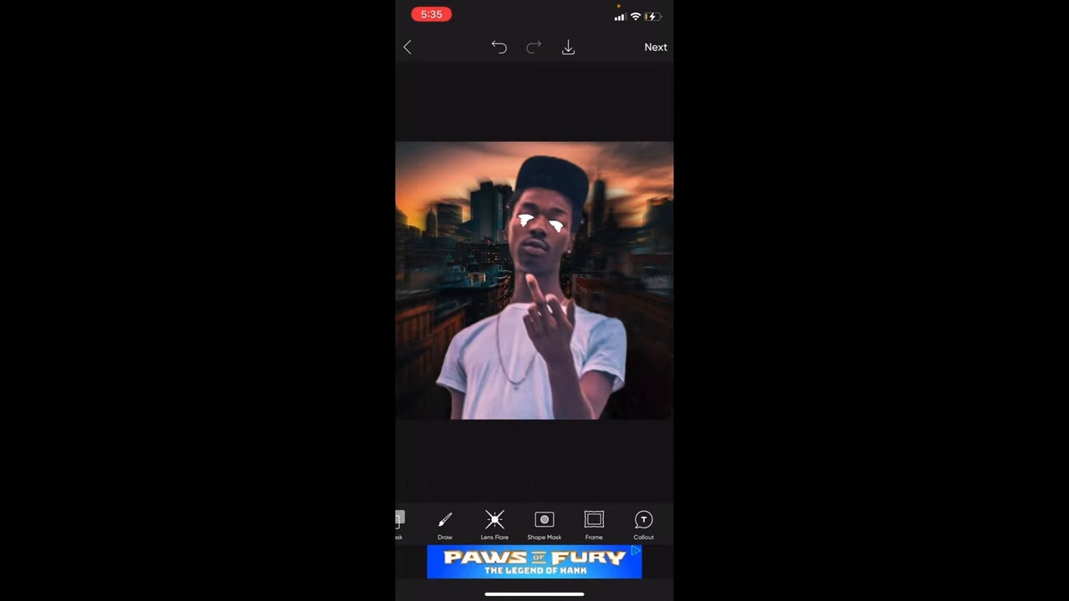
{"action": "scroll", "scroll_direction": "left", "scroll_amount": 3}
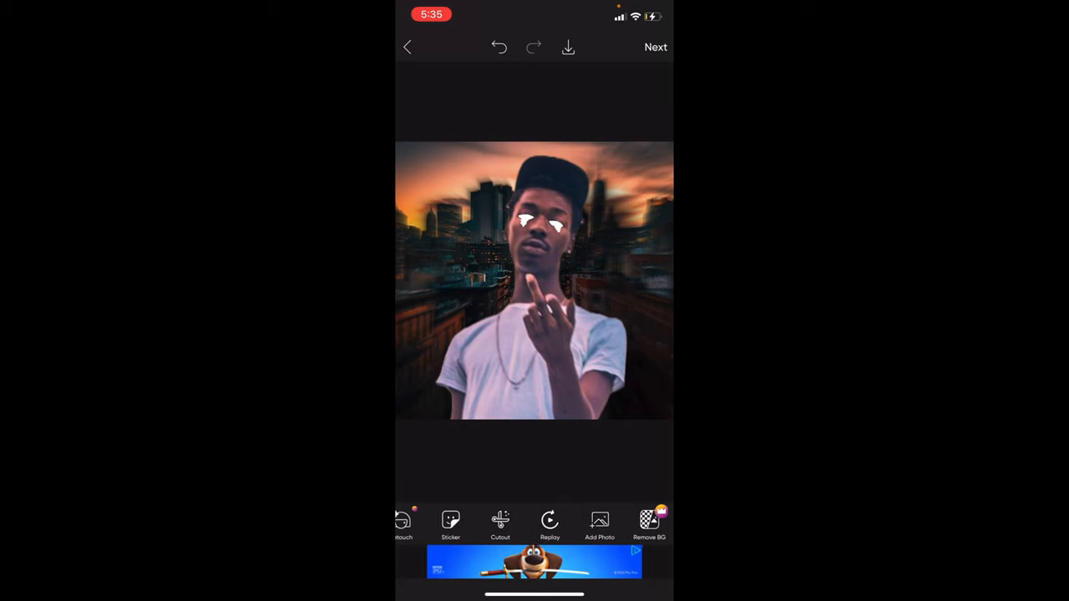
{"action": "left_click", "coordinate": [451, 519]}
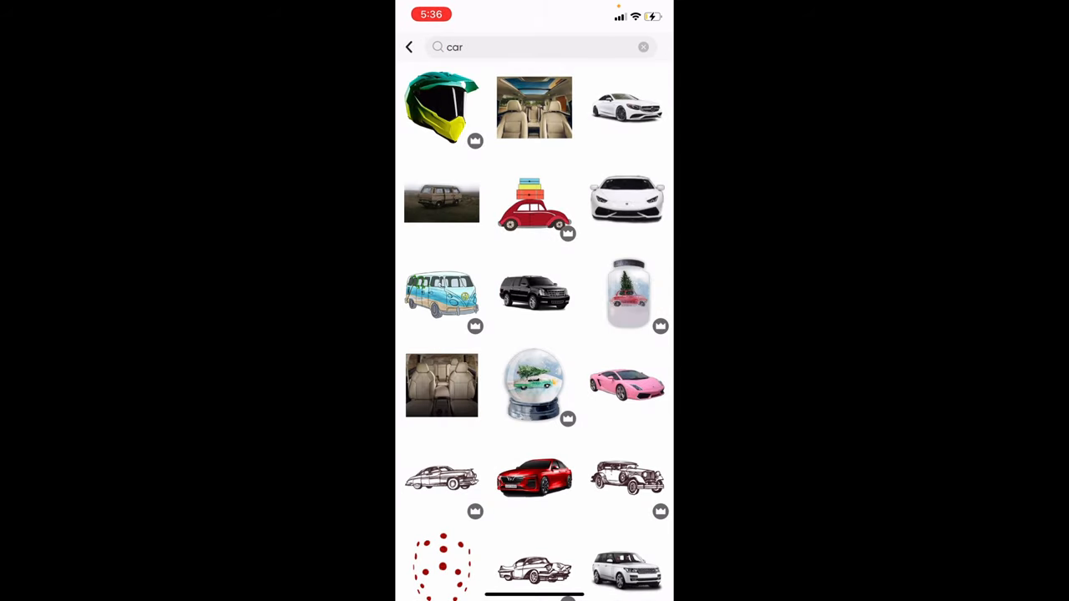
{"action": "scroll", "scroll_direction": "down", "scroll_amount": 3}
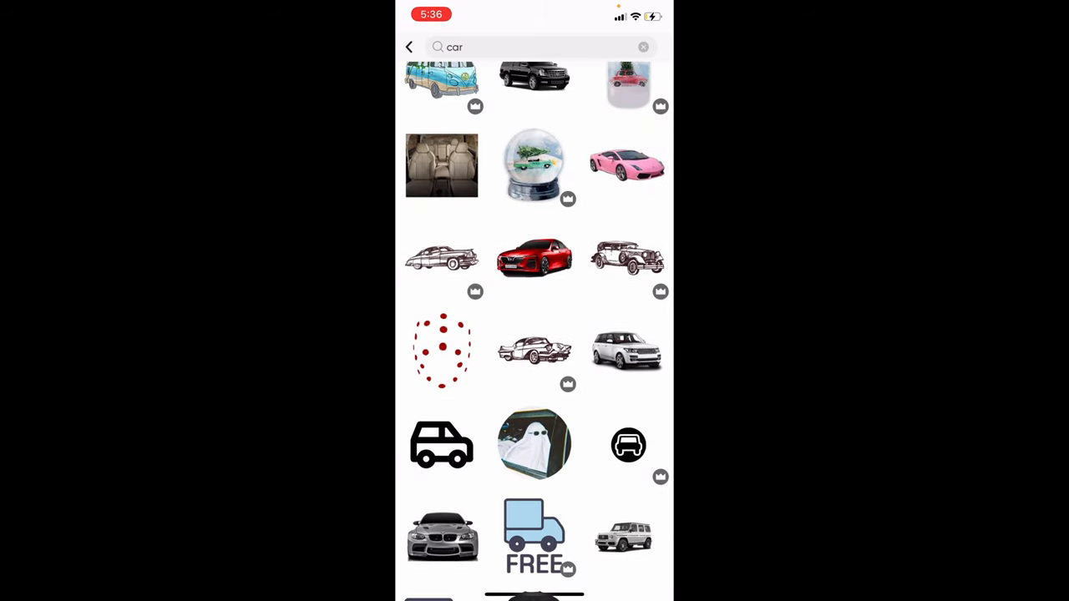
{"action": "scroll", "scroll_direction": "down", "scroll_amount": 3}
{"action": "type", "text": "helicopte"}
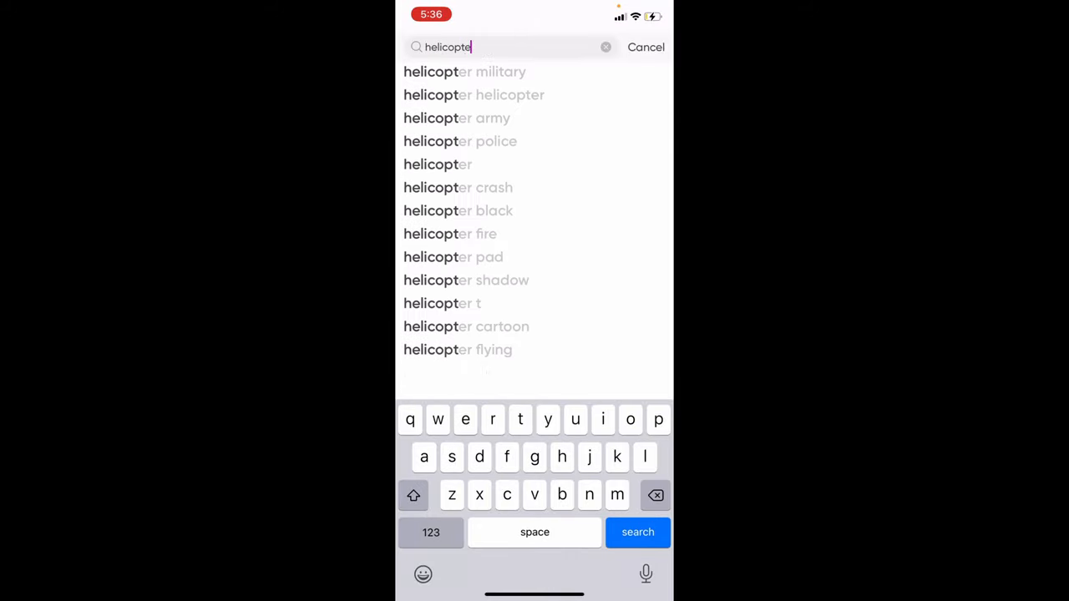
{"action": "left_click", "coordinate": [638, 532]}
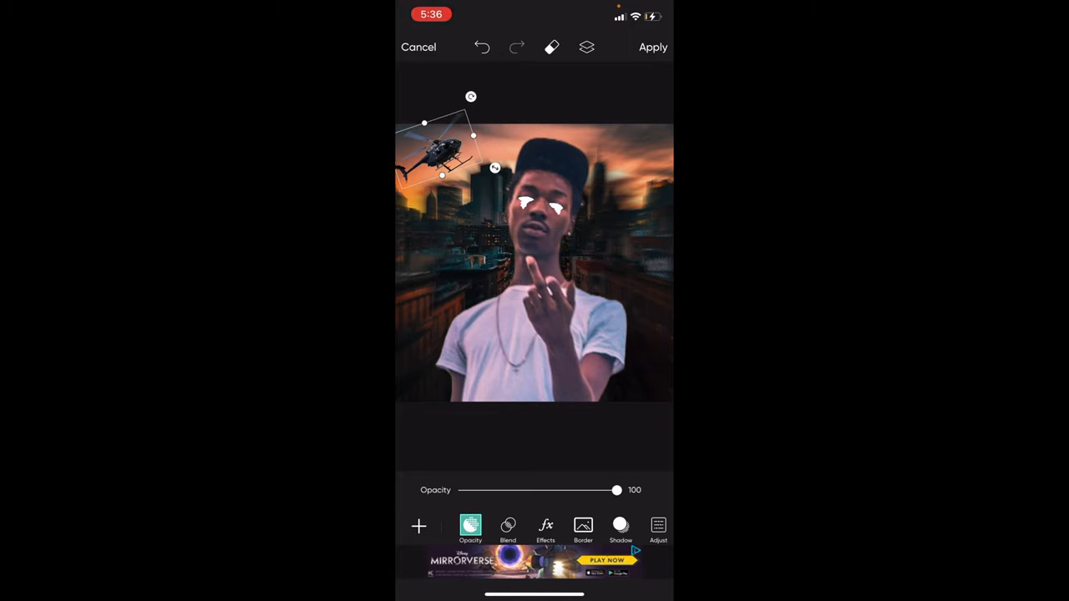
{"action": "left_click", "coordinate": [534, 561]}
{"action": "type", "text": "flmo"}
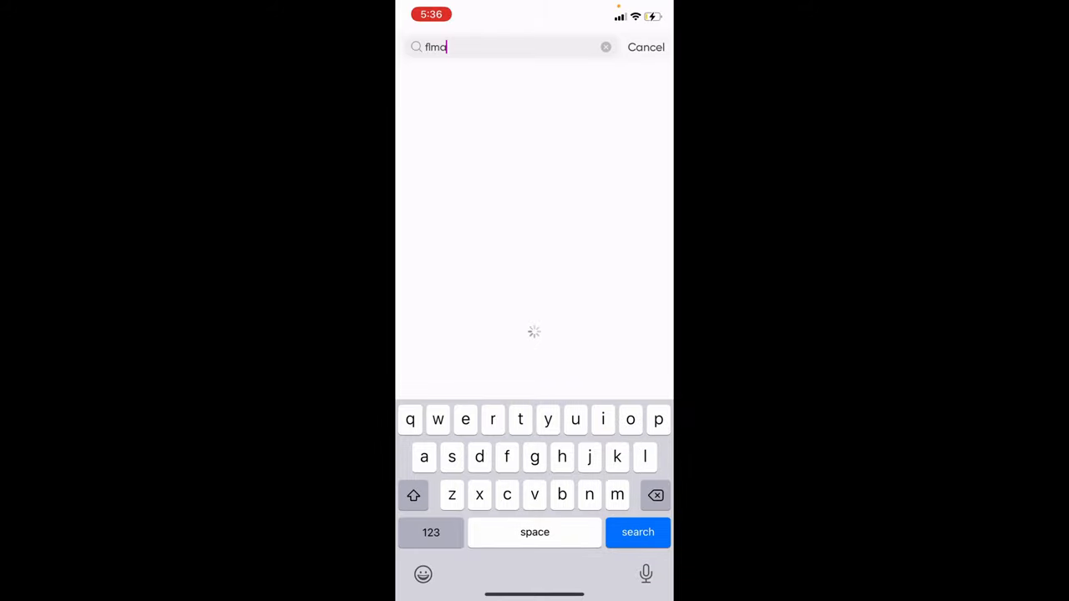
- Add a flames sticker over the man's torso at 45 opacity
{"action": "left_click", "coordinate": [637, 532]}
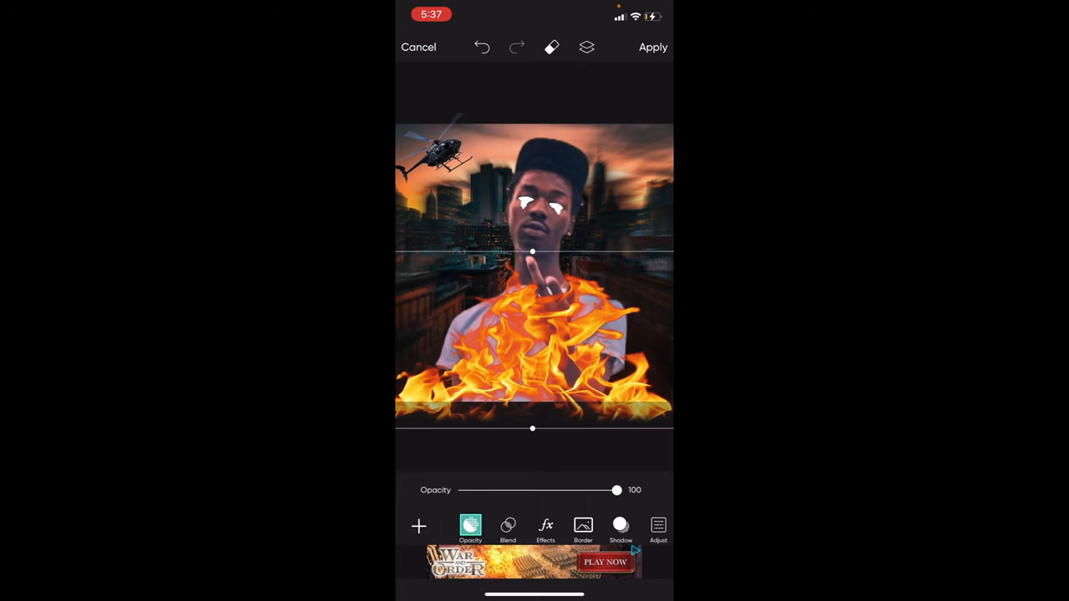
{"action": "left_click_drag", "start_coordinate": [616, 490], "coordinate": [533, 490]}
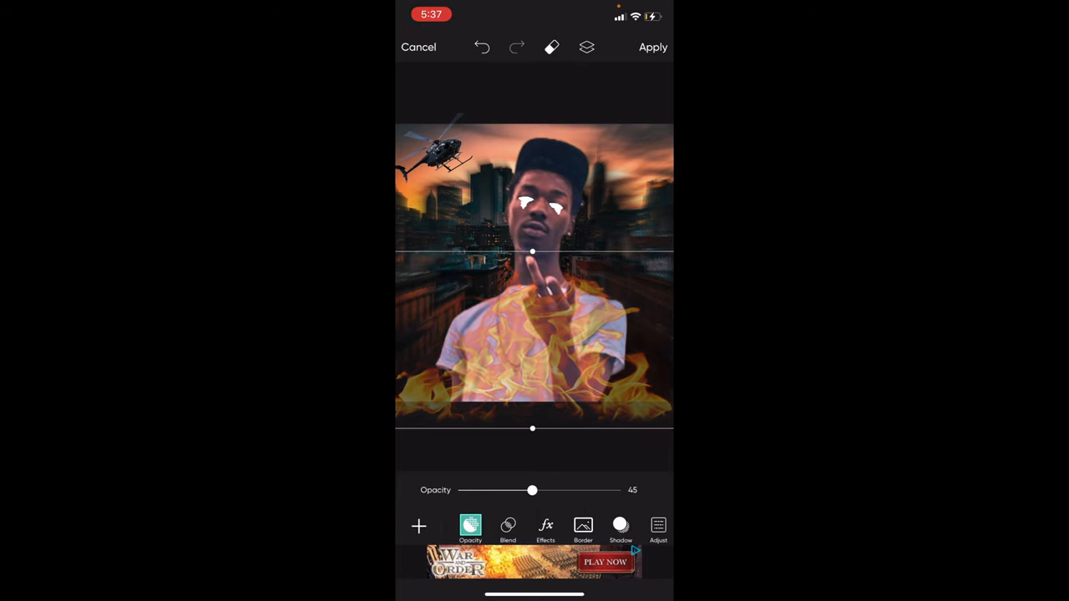
{"action": "left_click", "coordinate": [653, 47]}
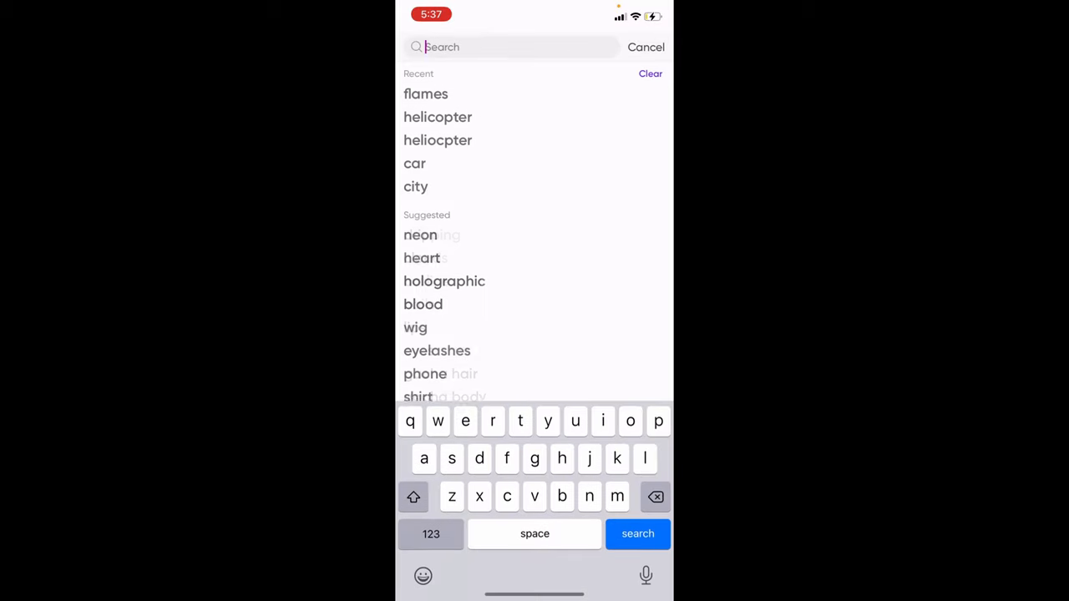
- Search stickers for 'parental' and place the black Parental Advisory Explicit Content label bottom-left
{"action": "type", "text": "parental"}
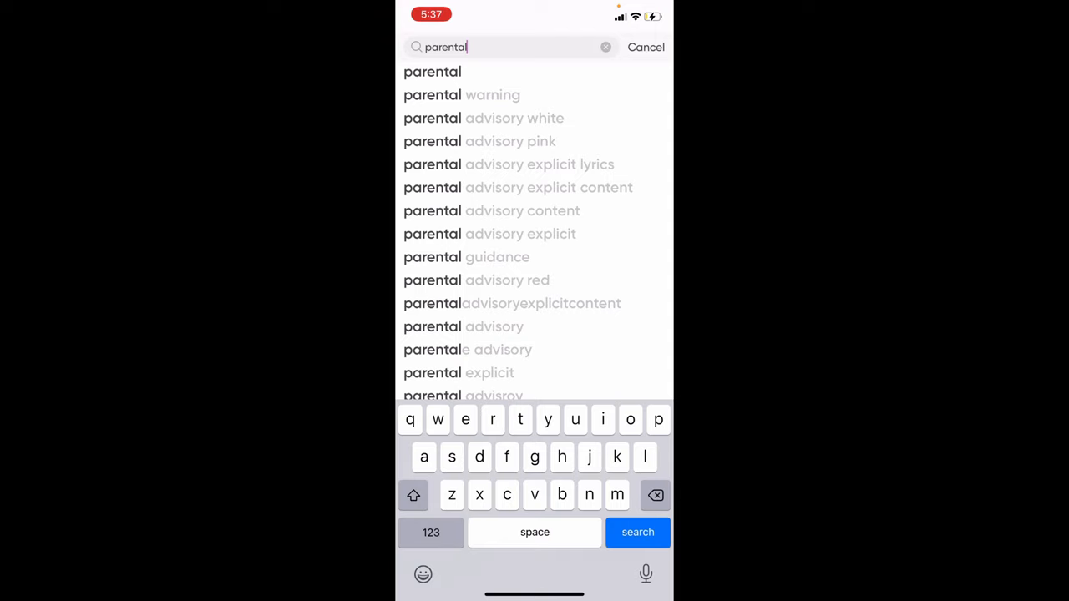
{"action": "left_click", "coordinate": [637, 532]}
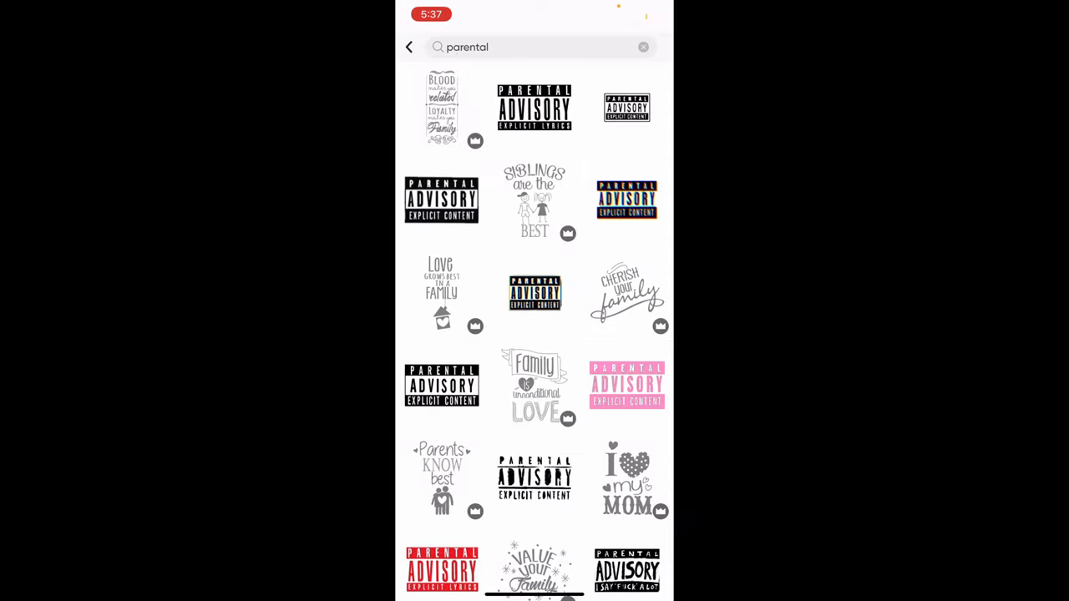
{"action": "left_click", "coordinate": [441, 200]}
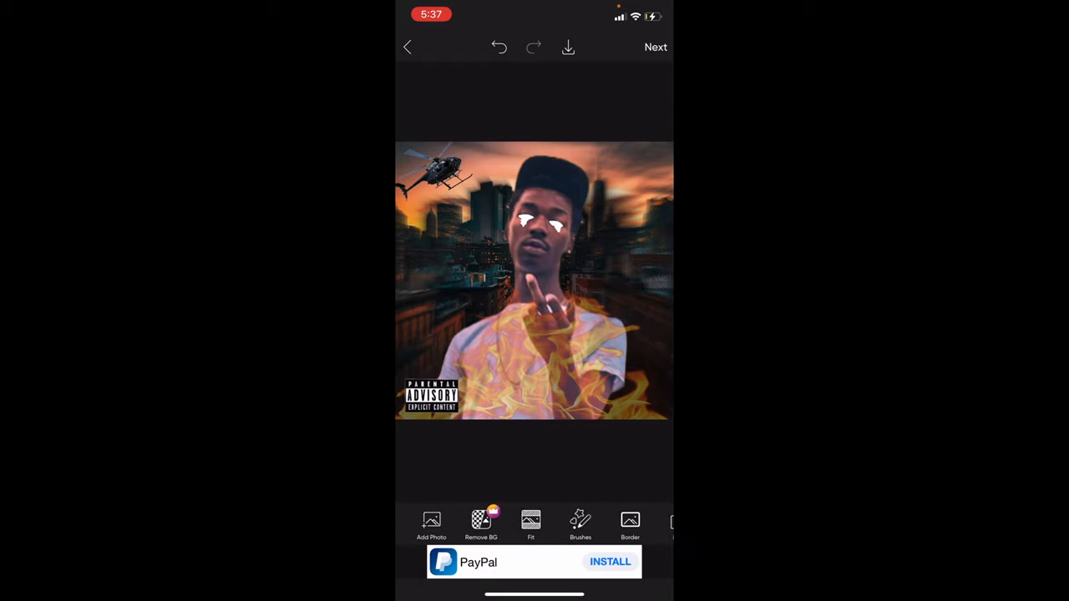
- Pick the flying dollar bills sticker from the sticker library
{"action": "scroll", "scroll_direction": "left", "scroll_amount": 3}
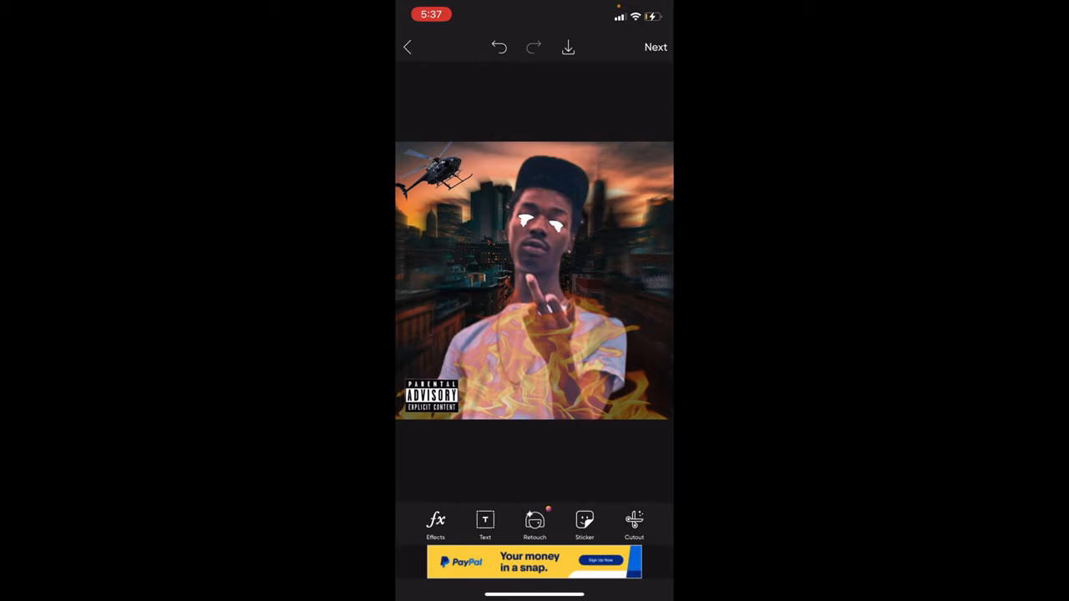
{"action": "left_click", "coordinate": [584, 524]}
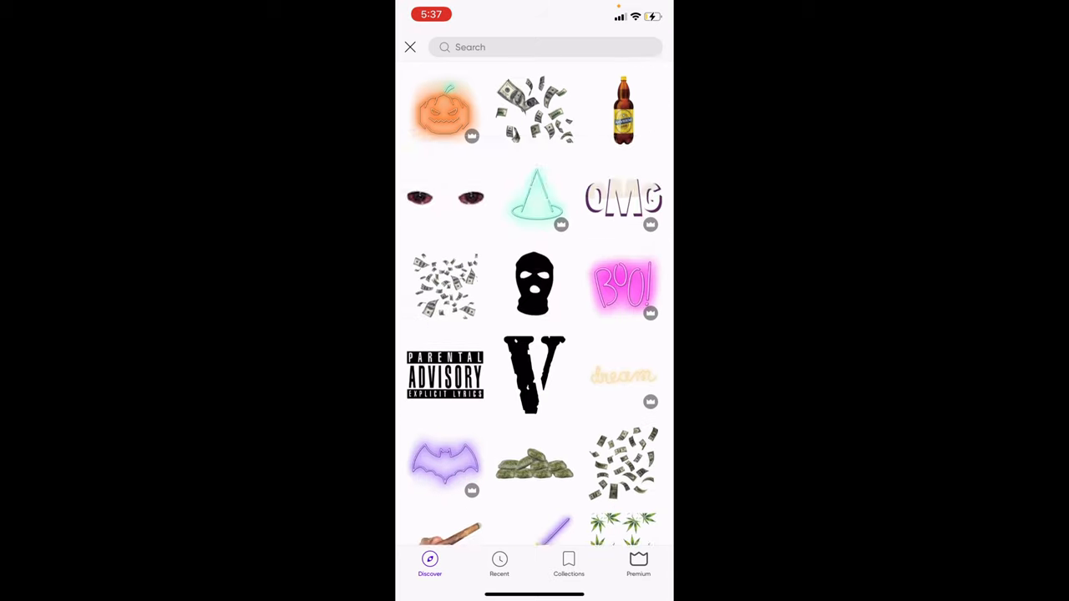
{"action": "scroll", "scroll_direction": "up", "scroll_amount": 3}
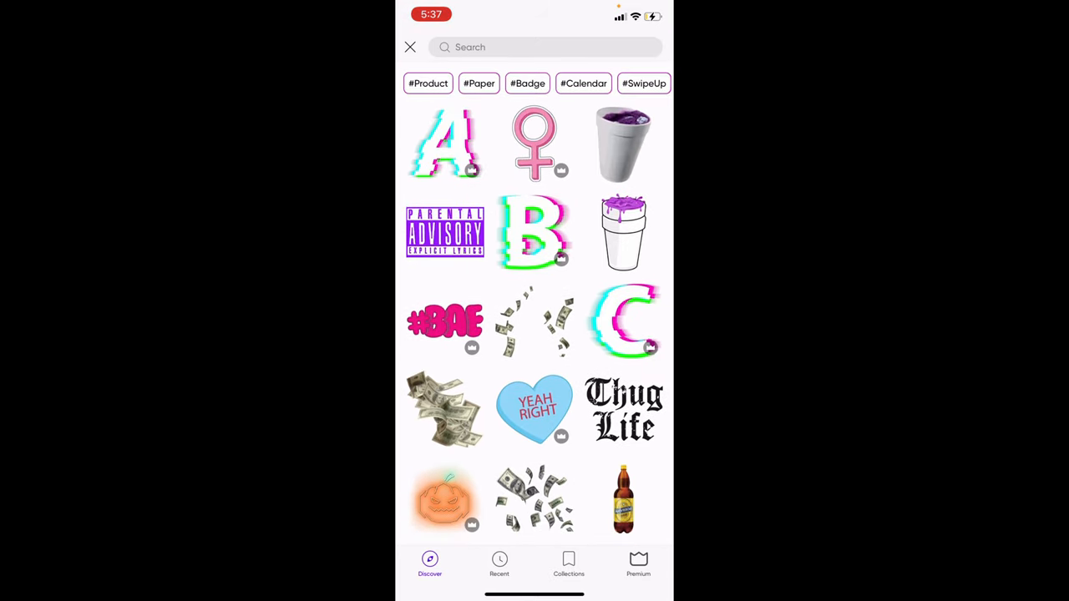
{"action": "scroll", "scroll_direction": "down", "scroll_amount": 3}
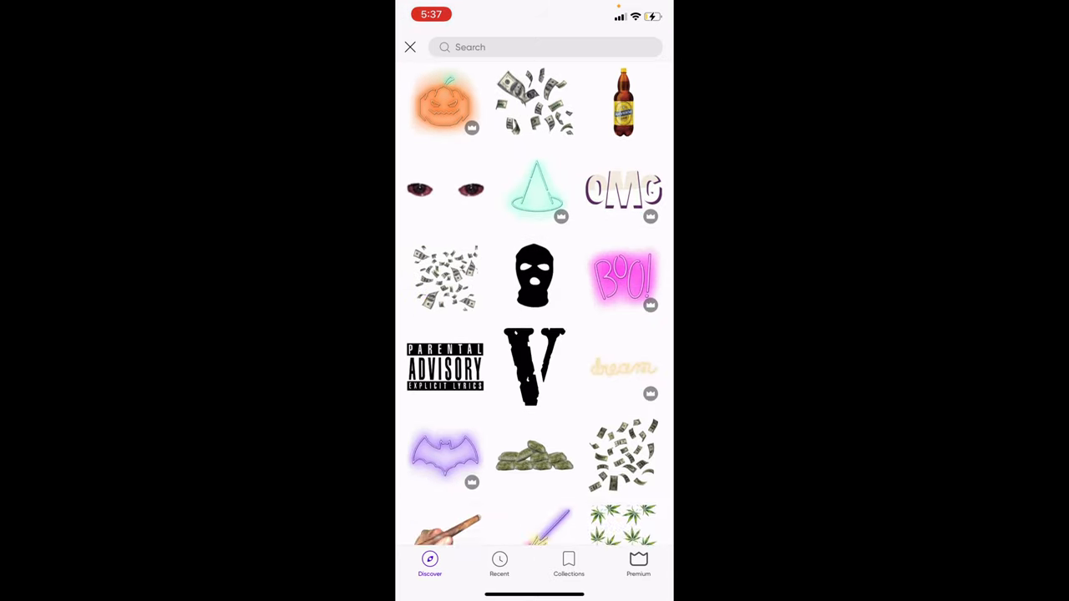
{"action": "scroll", "scroll_direction": "up", "scroll_amount": 3}
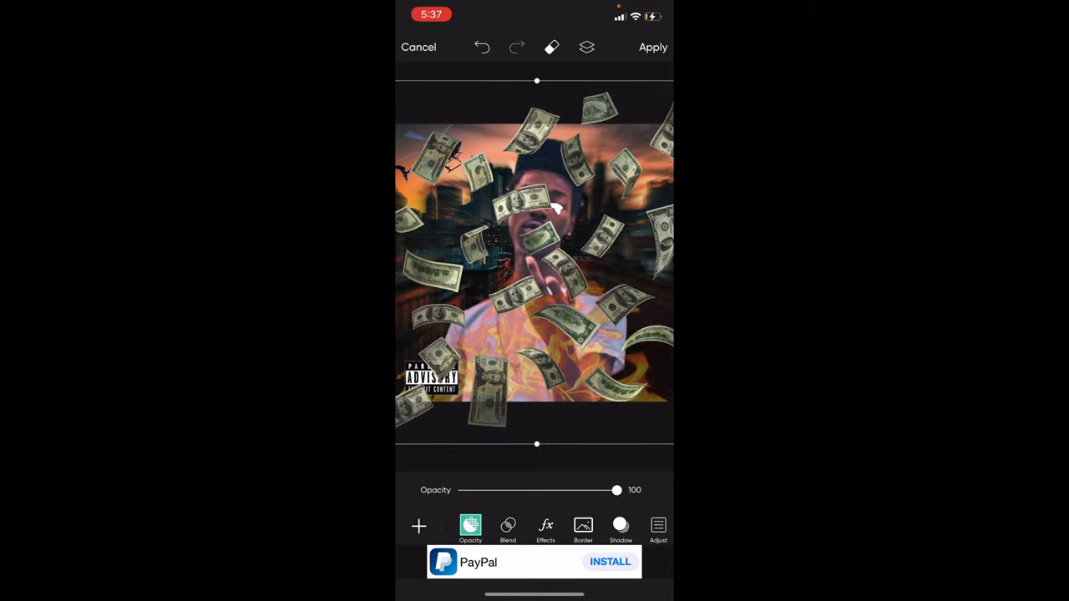
- Fade the money overlay to about 13 opacity, erase parts, and apply
{"action": "left_click_drag", "start_coordinate": [616, 490], "coordinate": [558, 490]}
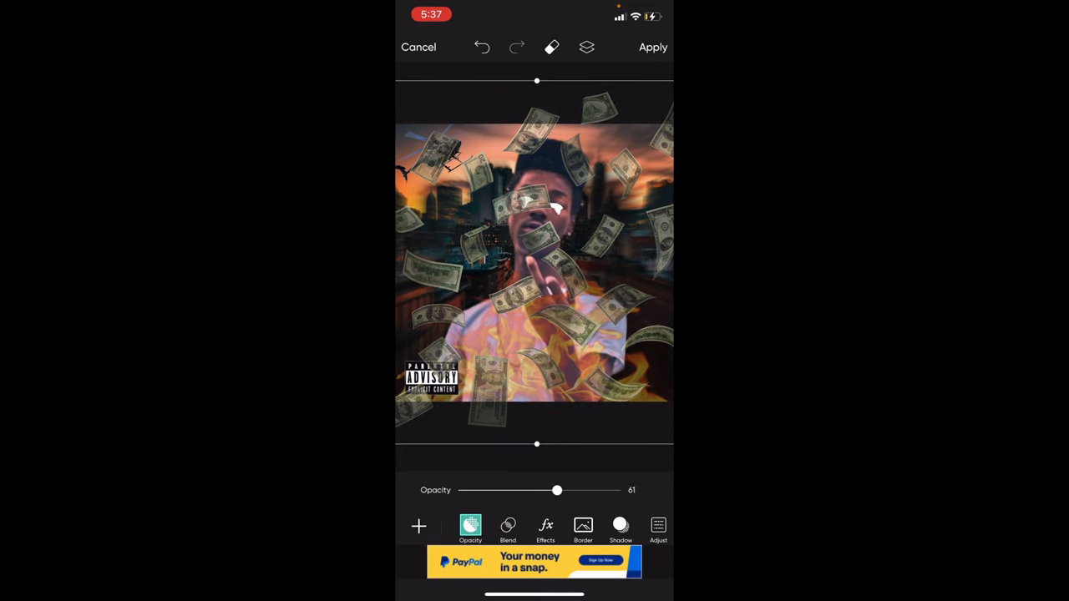
{"action": "left_click_drag", "start_coordinate": [558, 490], "coordinate": [484, 490]}
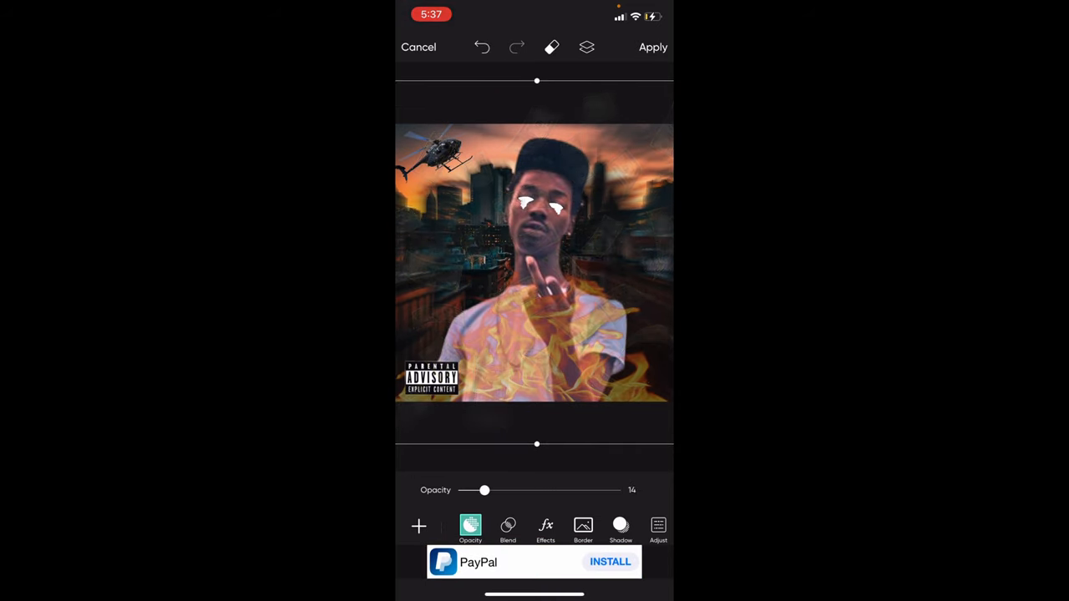
{"action": "left_click_drag", "start_coordinate": [485, 490], "coordinate": [483, 490]}
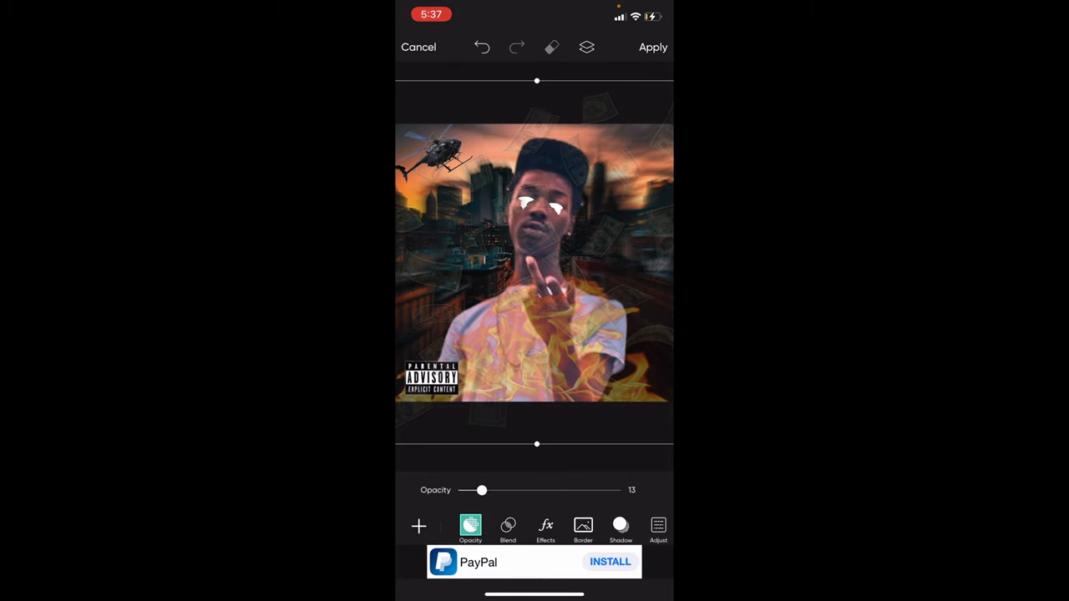
{"action": "left_click", "coordinate": [551, 46]}
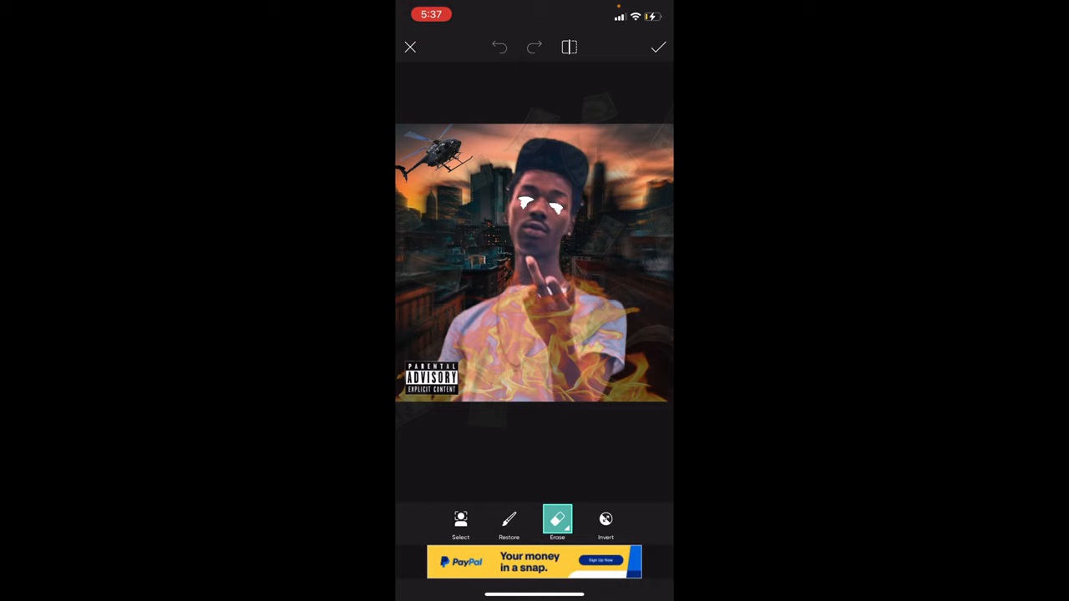
{"action": "left_click", "coordinate": [658, 47]}
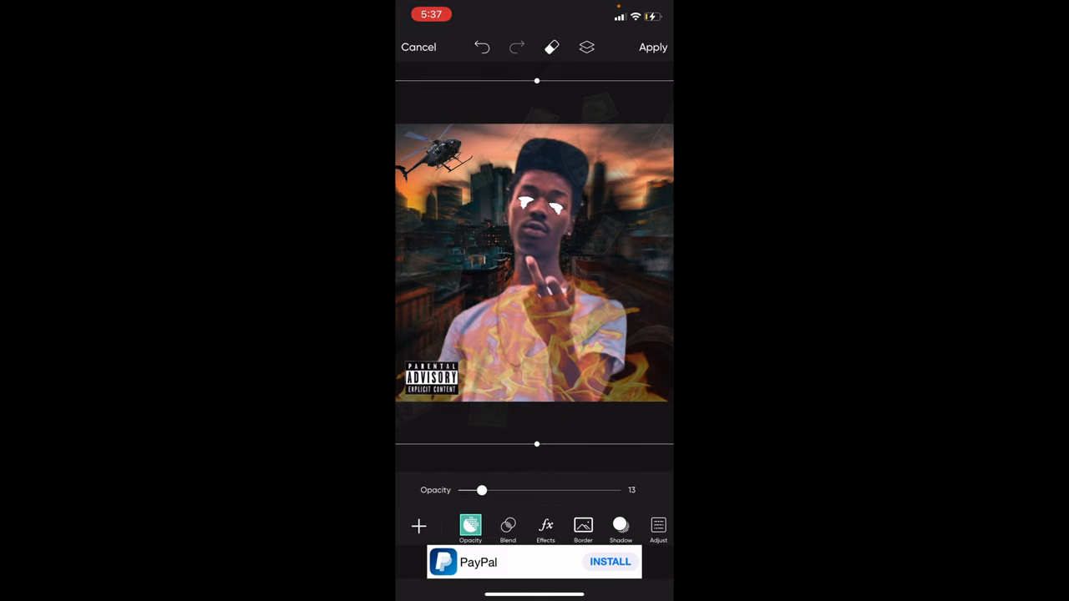
{"action": "left_click", "coordinate": [652, 46]}
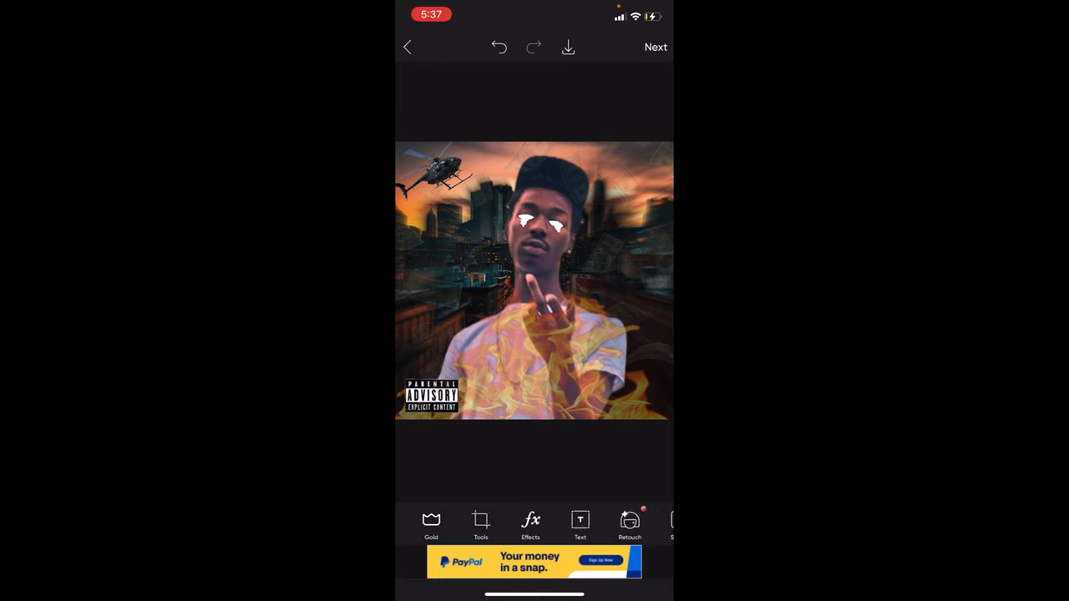
- Apply the FX HDR 1 filter to the whole cover after trying Noise
{"action": "left_click", "coordinate": [532, 520]}
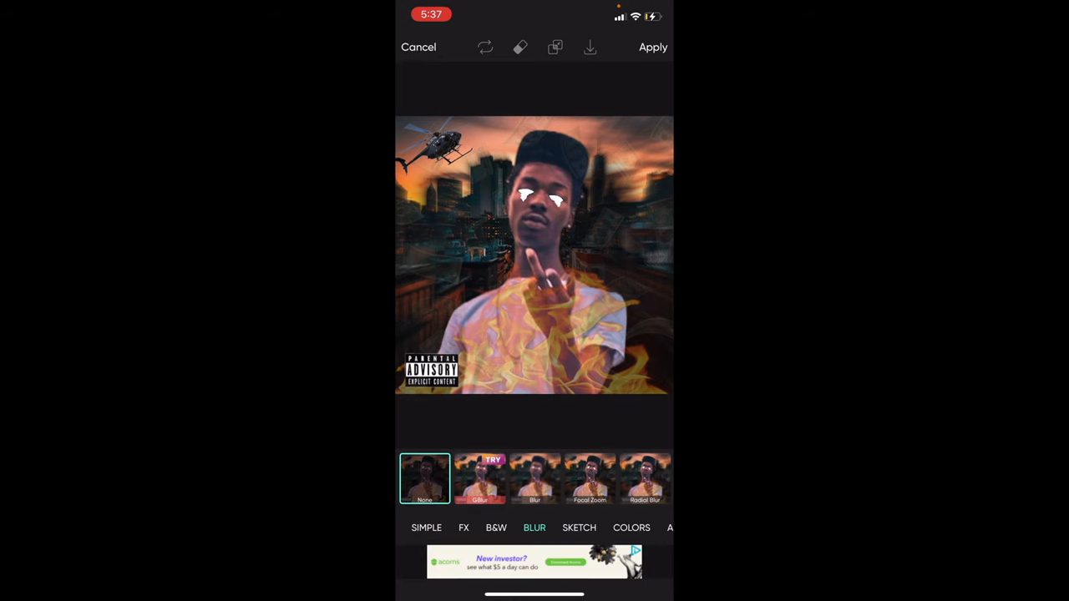
{"action": "left_click", "coordinate": [507, 527]}
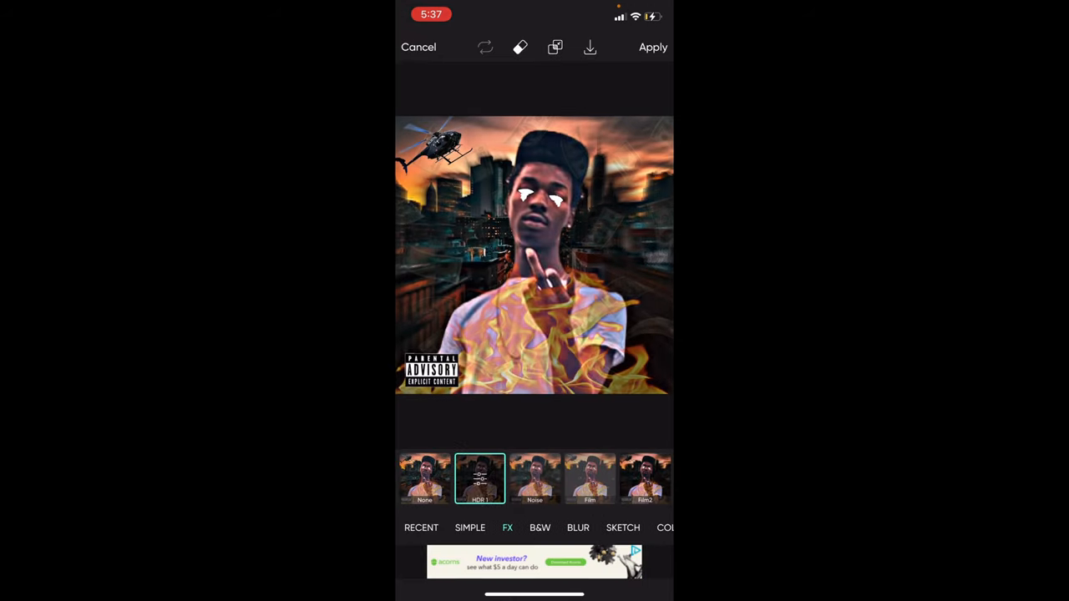
{"action": "left_click", "coordinate": [533, 478]}
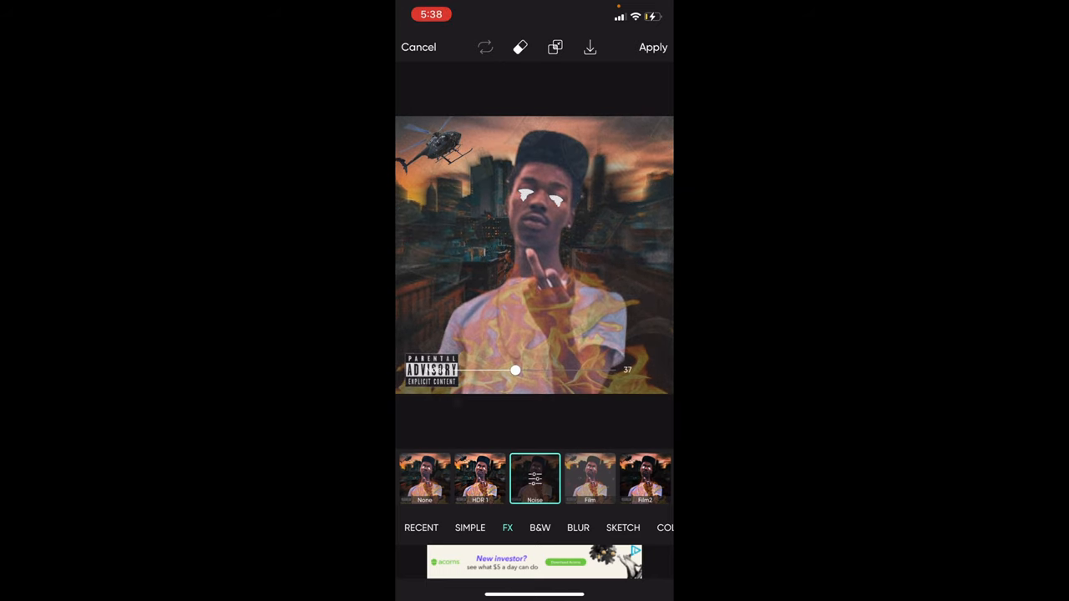
{"action": "left_click", "coordinate": [653, 47]}
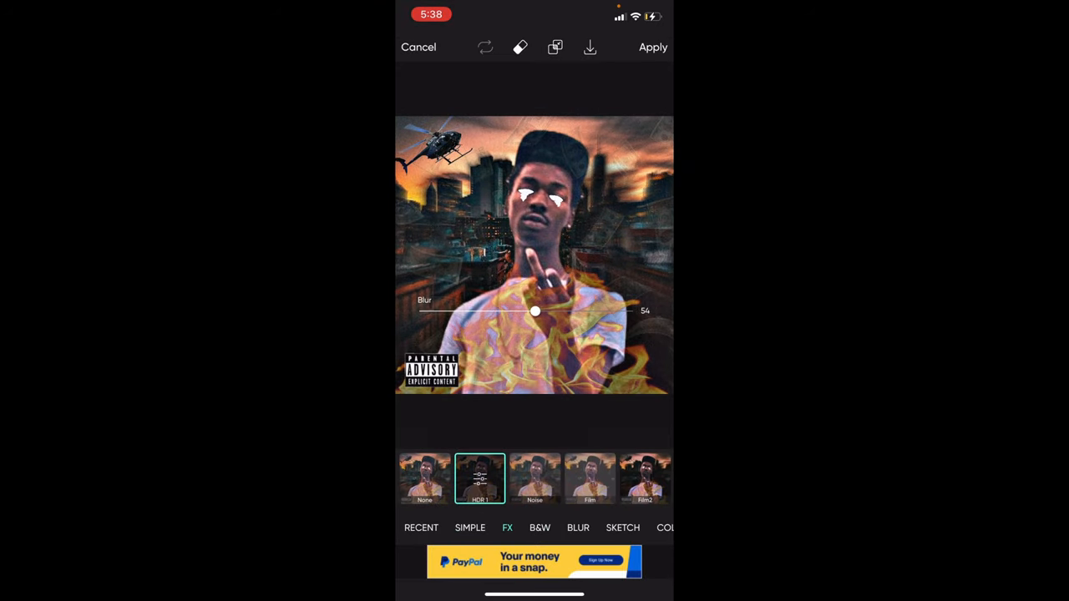
{"action": "left_click", "coordinate": [653, 47]}
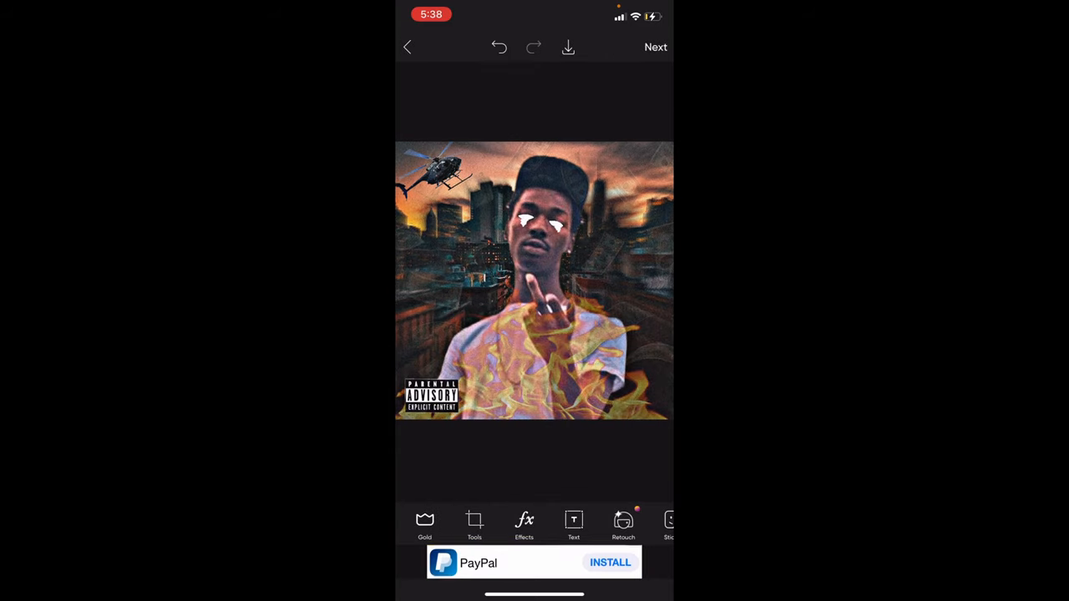